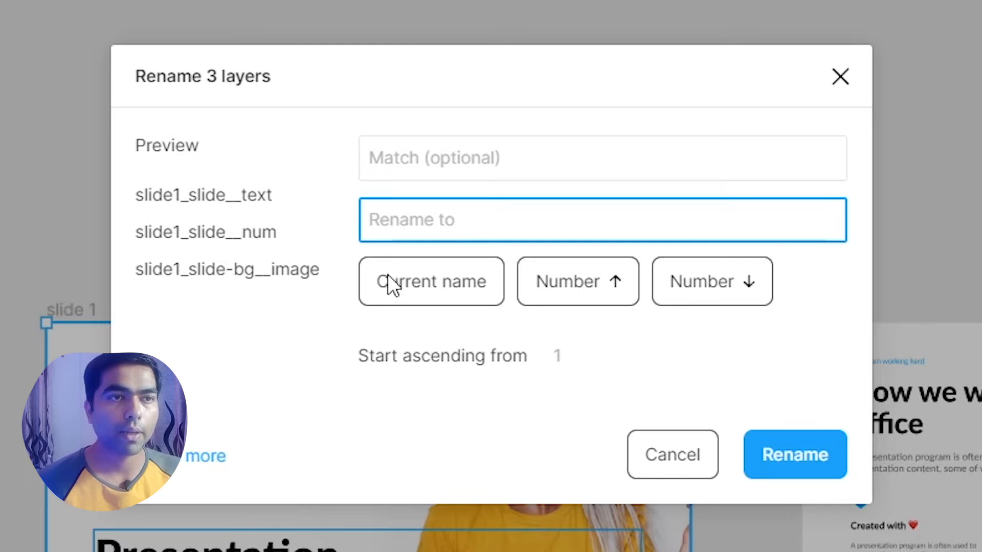
mouse_move(391, 260)
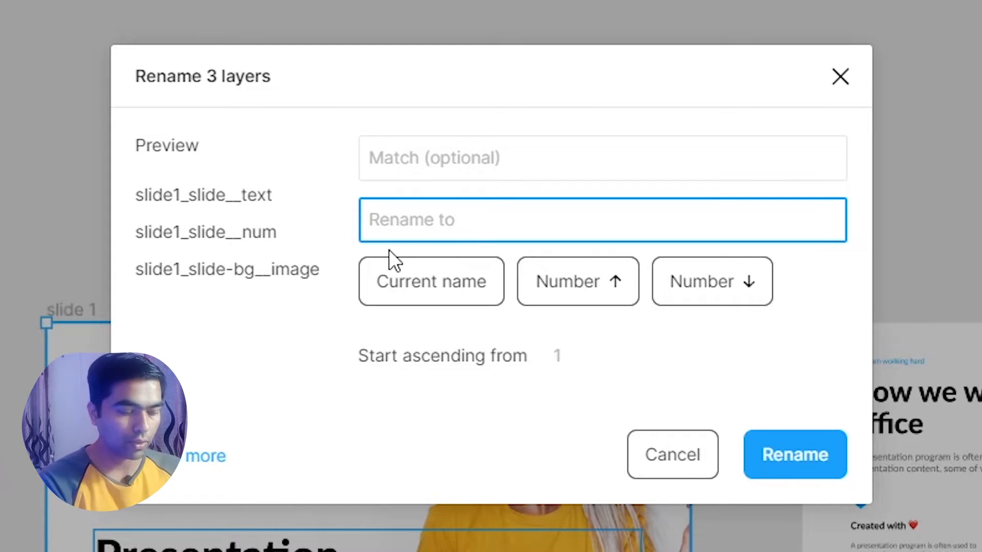
Step: Enter the prefix 'pREFIX_' in the Rename to field, then cancel leaving the slide1_ names
text(pREFI)
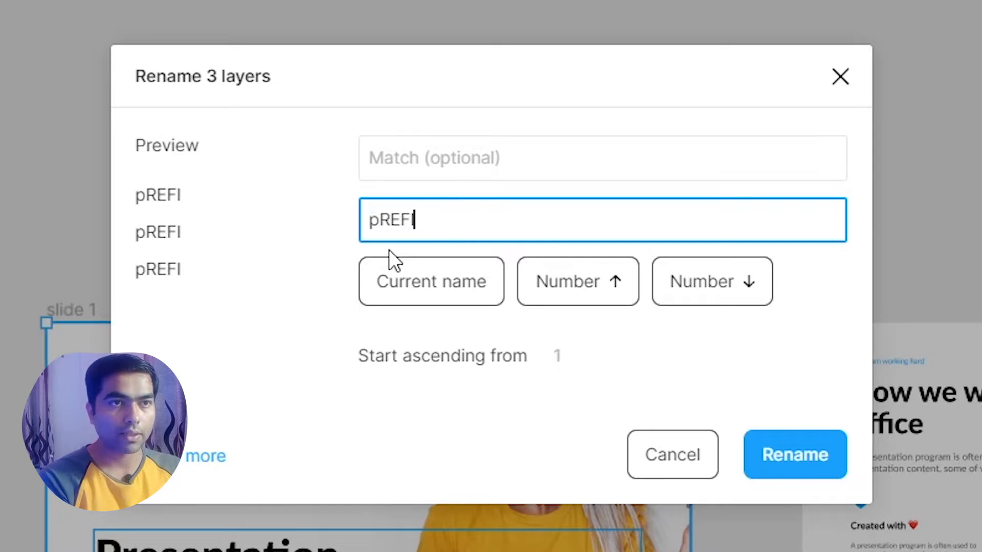
text(X)
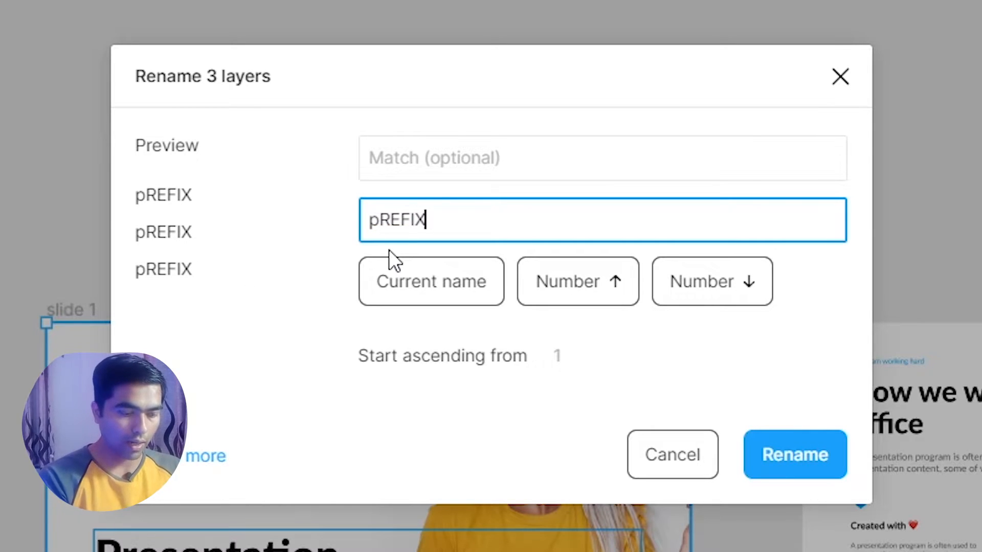
text(_)
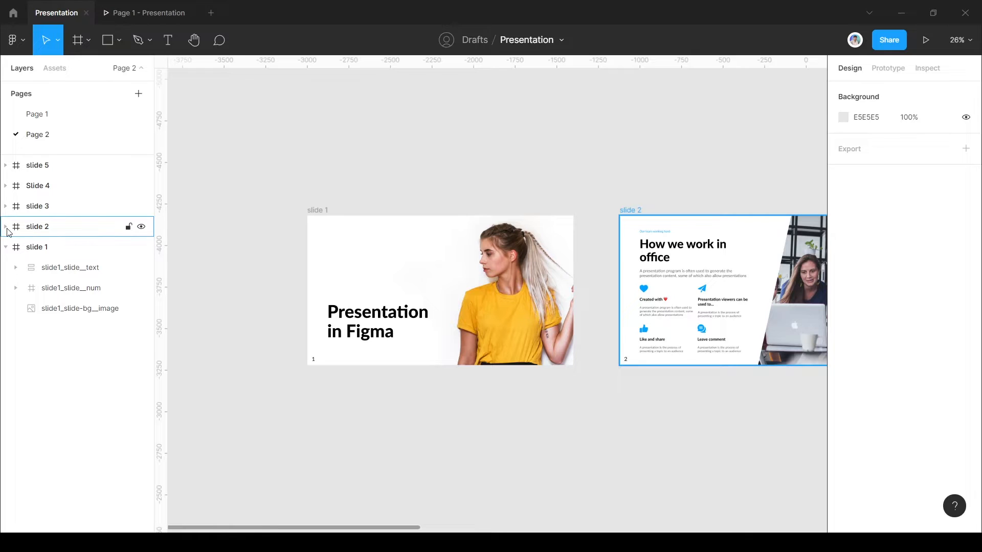
Step: Paste slide 1's title text into slide 2 and enable Clip content on the slide 2 frame
click(6, 227)
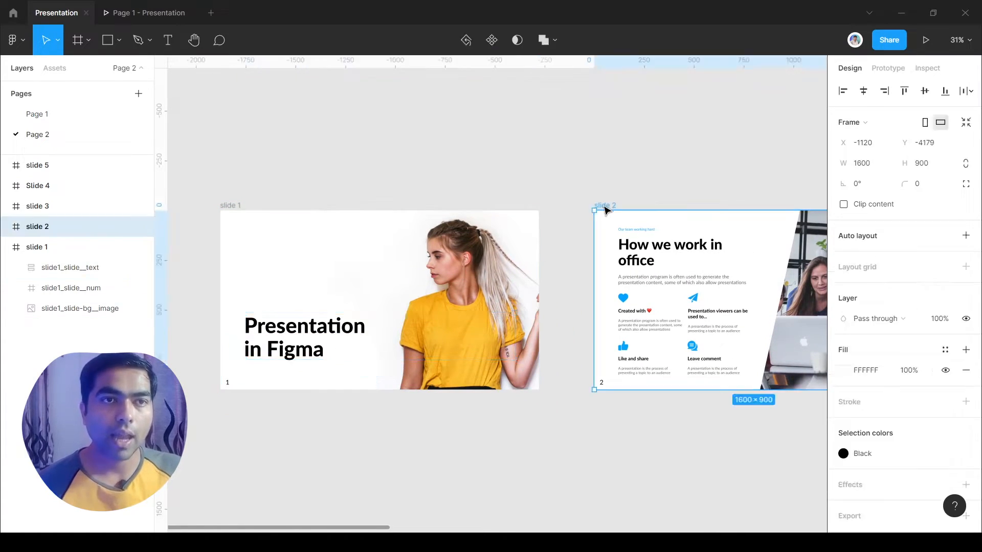
key(ctrl+v)
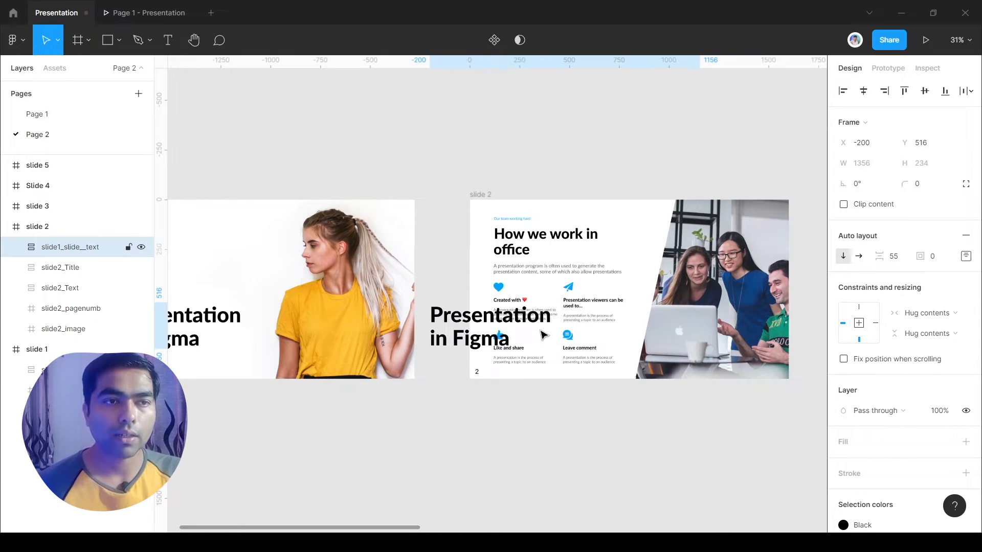
click(479, 194)
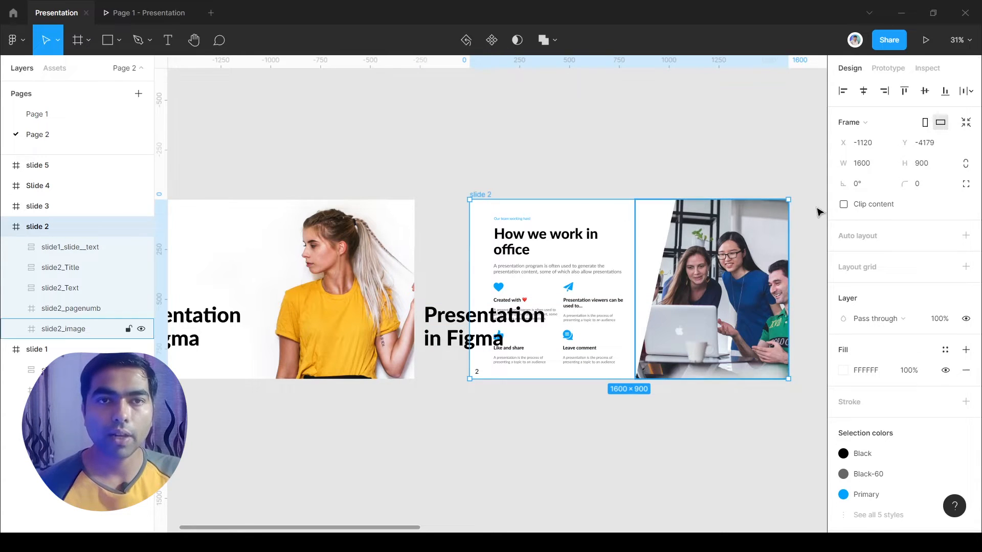
click(843, 205)
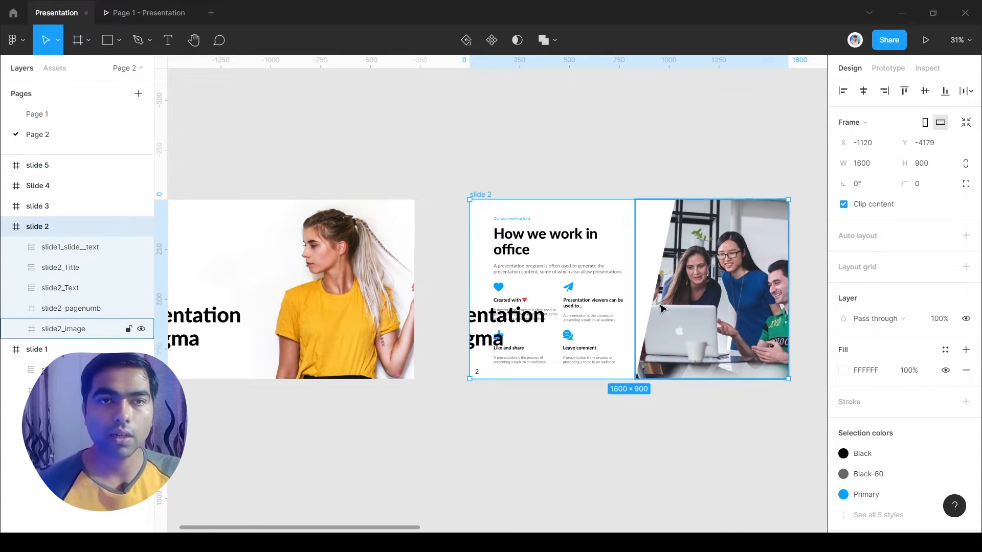
Step: Move the pasted title off slide 2's left edge so the clipped frame hides it
click(70, 246)
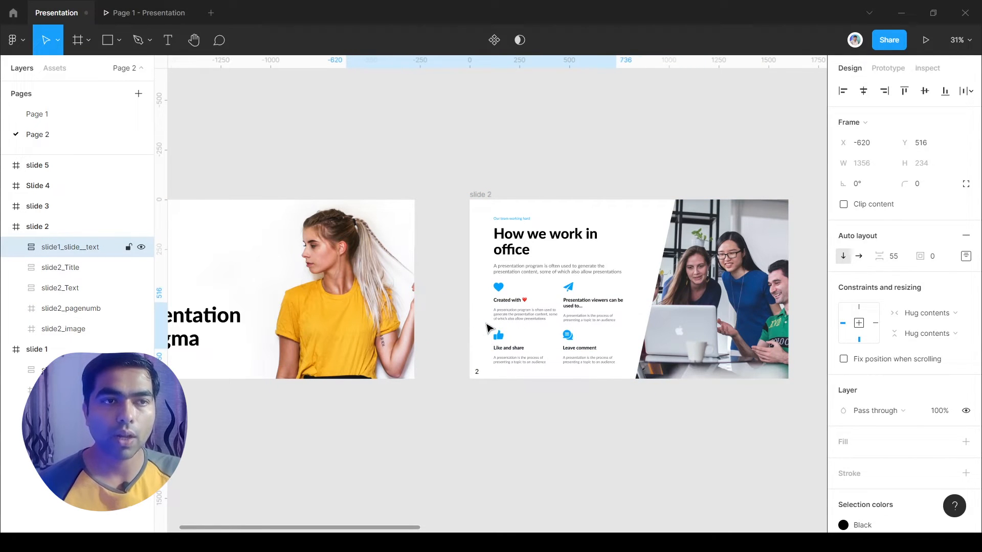
click(488, 328)
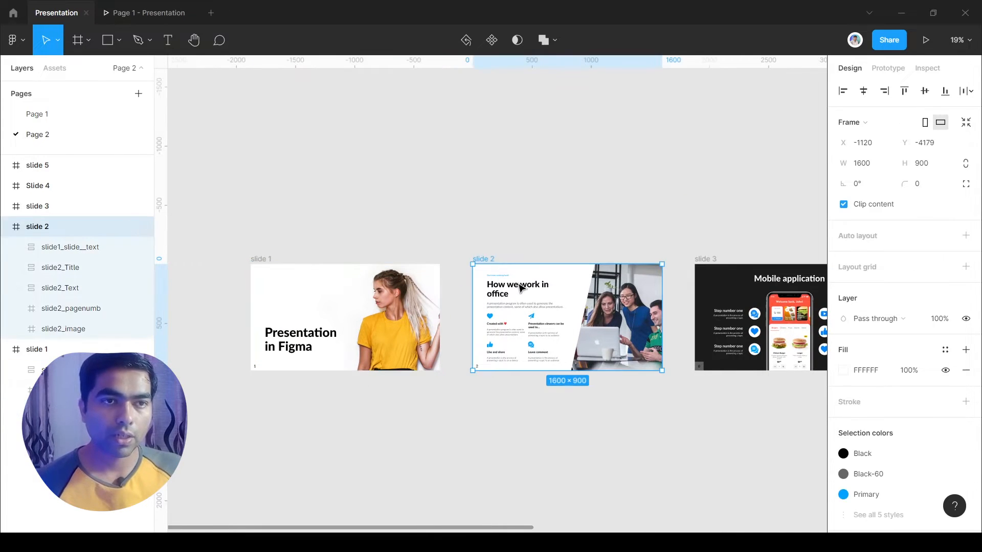
key(ctrl+v)
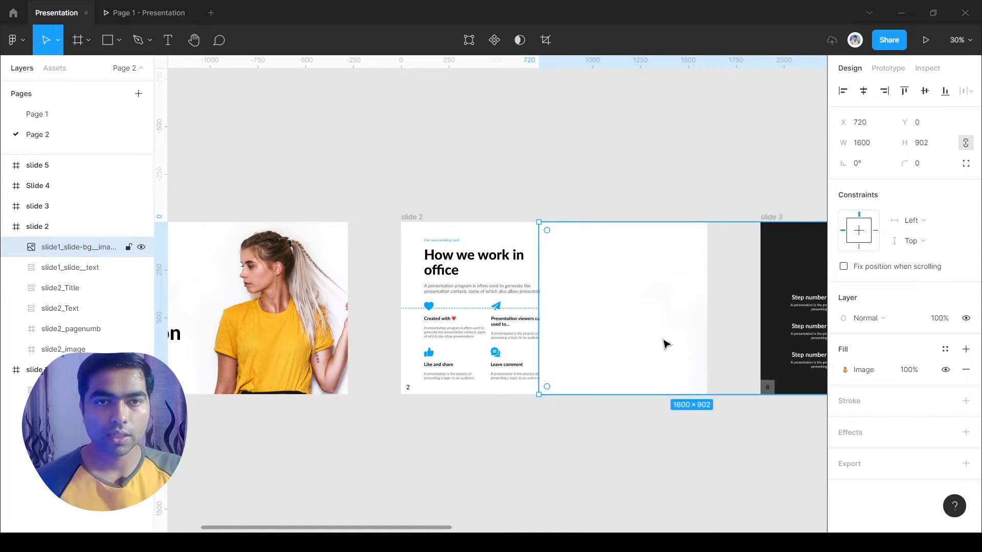
Step: Set slide 2's pasted background image to 0% fill and copy slide2_image into slide 1
double_click(908, 369)
text(0)
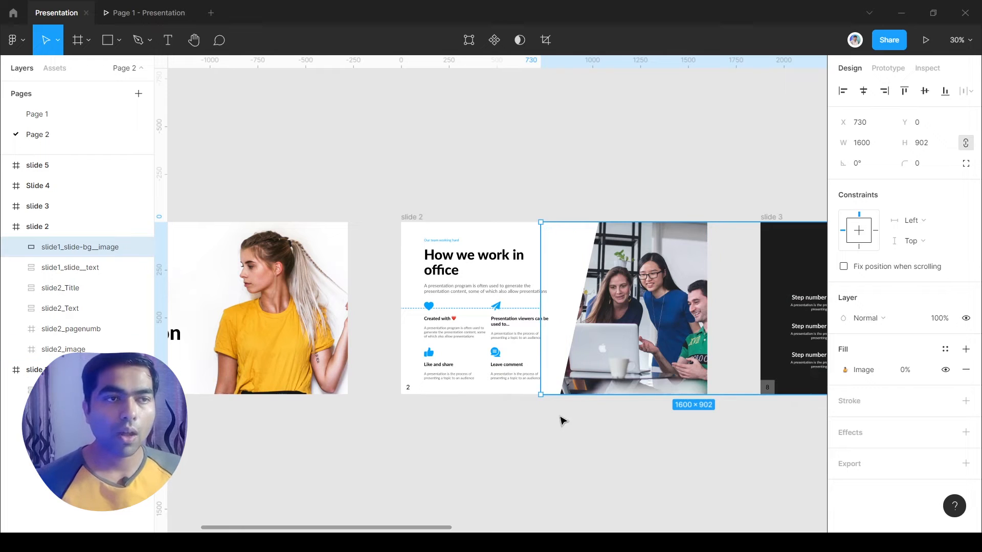
scroll(left, 3)
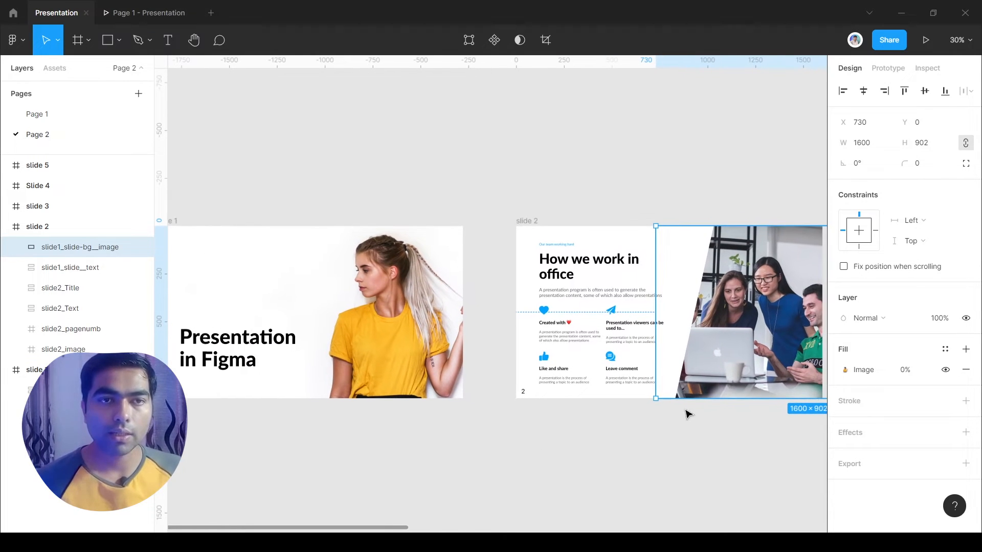
click(63, 348)
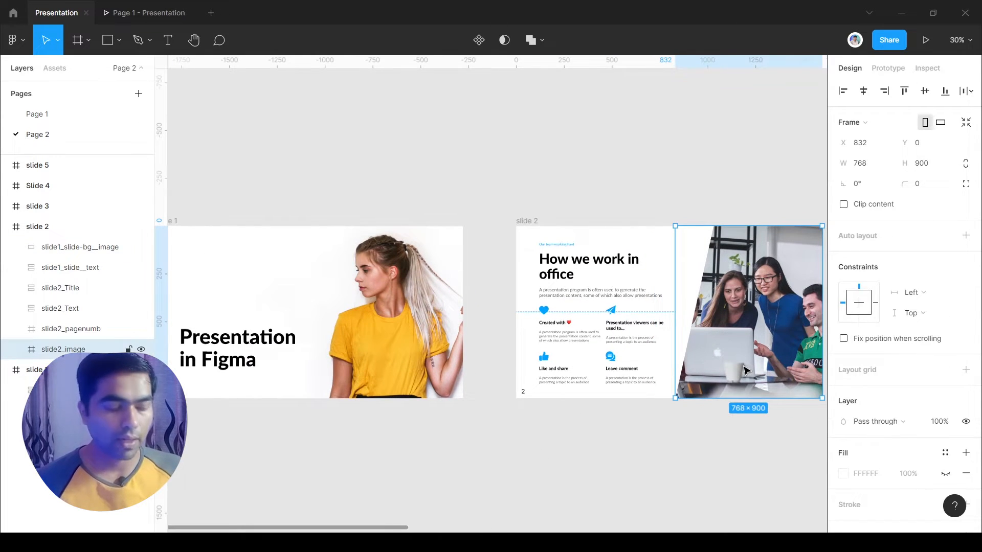
scroll(left, 3)
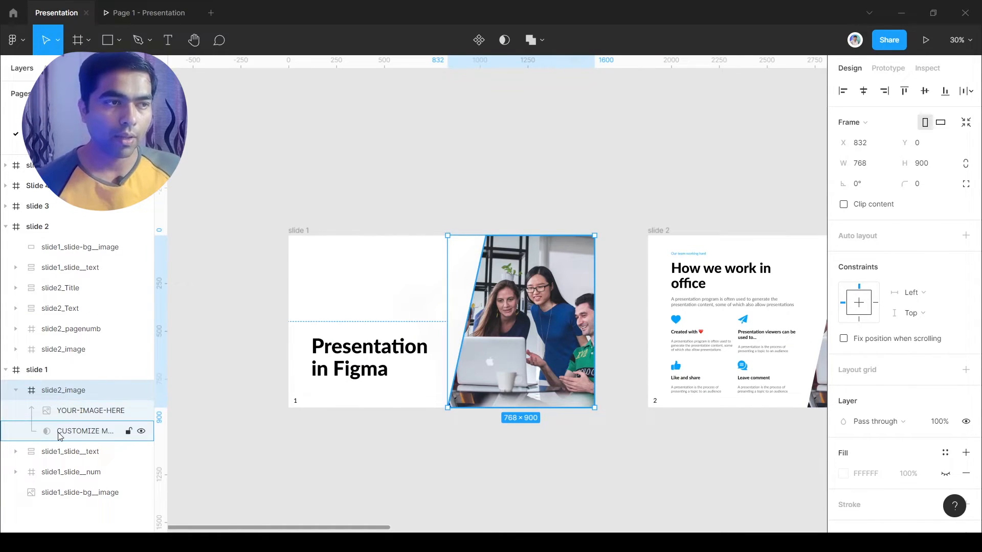
click(85, 430)
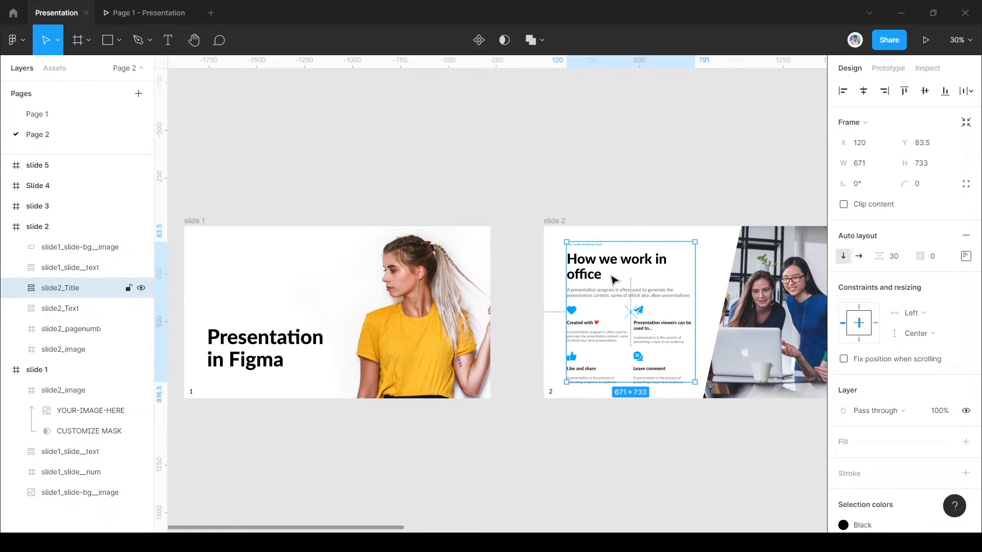
Step: Move slide2_Title into slide 1 above its top edge at 0% opacity, then select slide2_Text
click(37, 226)
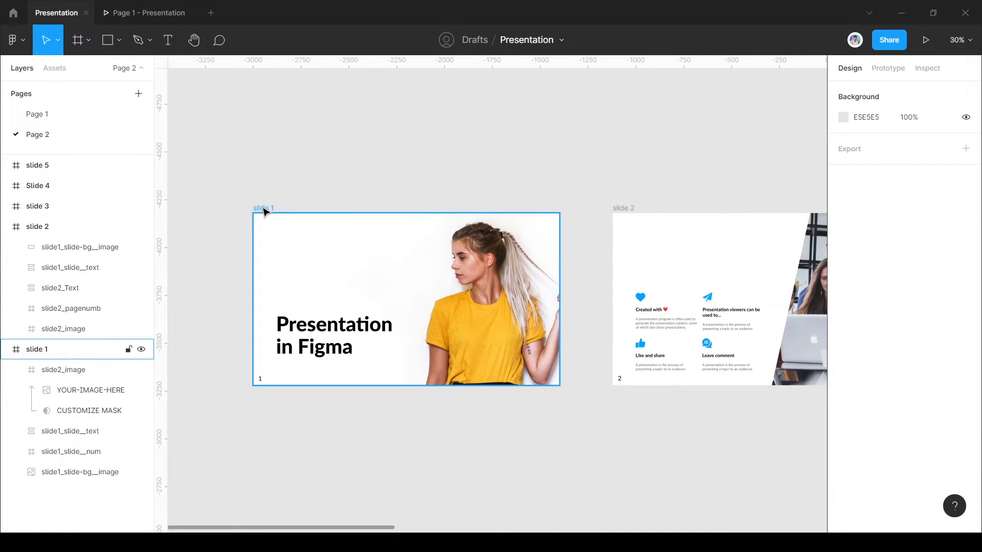
key(ctrl+v)
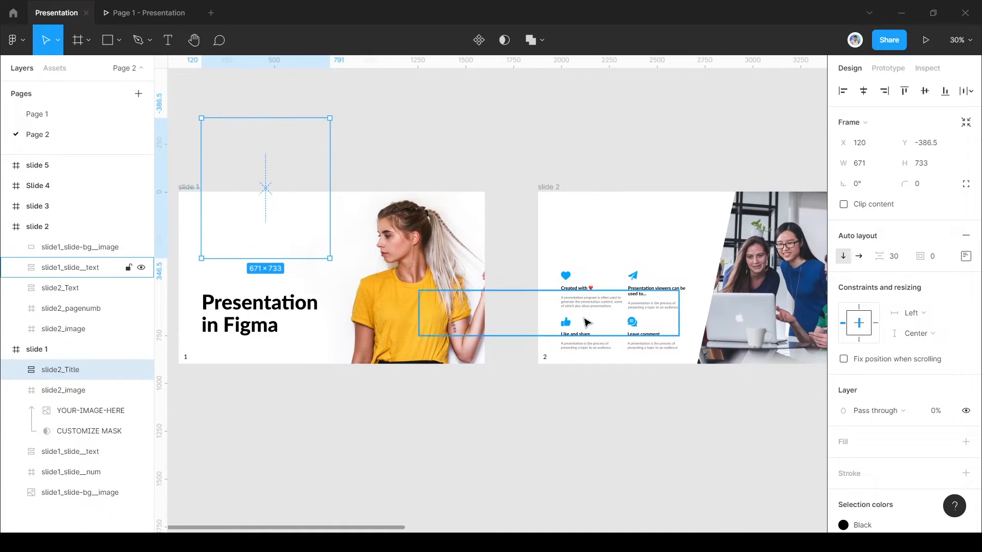
click(61, 288)
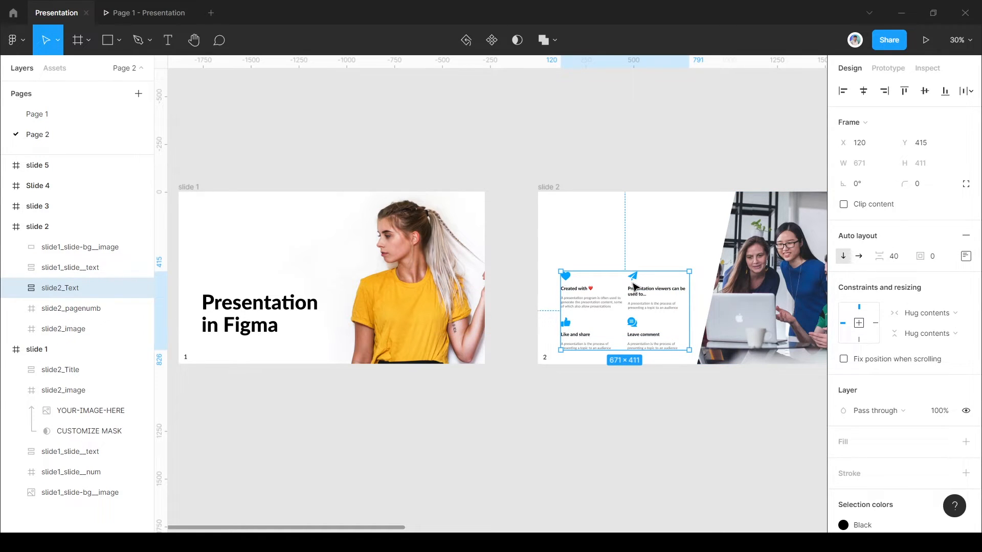
Step: Paste slide 2's feature list into slide 1 and move it below the frame's bottom edge
click(188, 187)
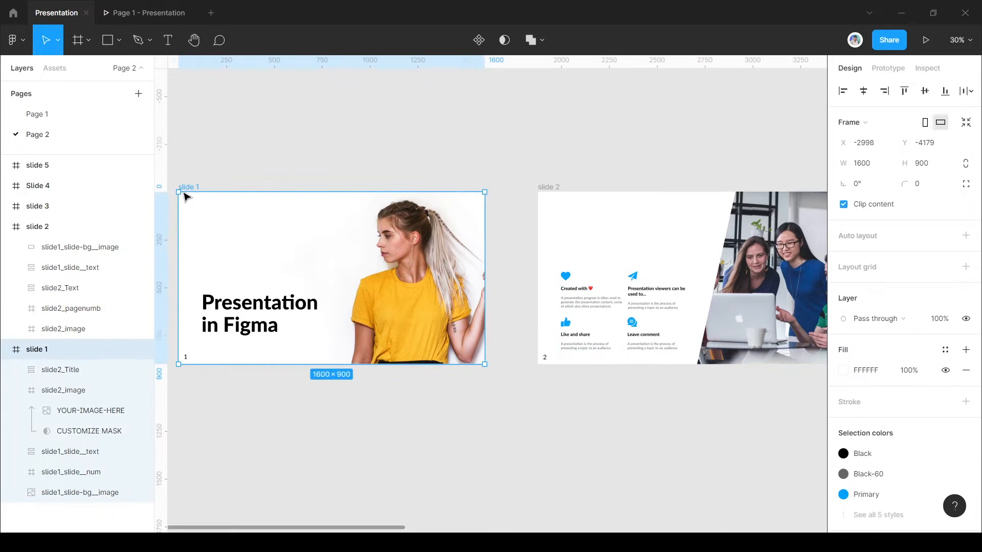
key(ctrl+v)
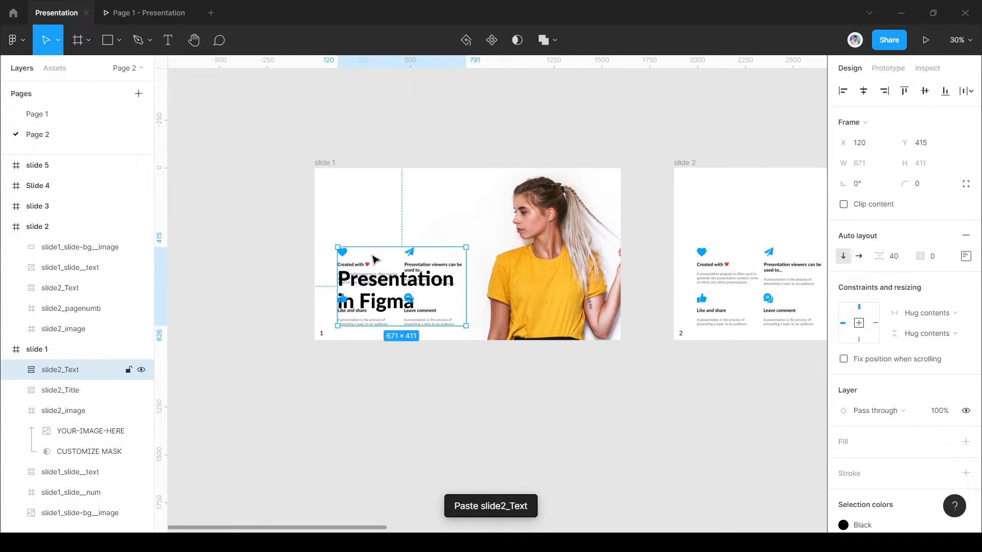
drag(401, 259, 400, 417)
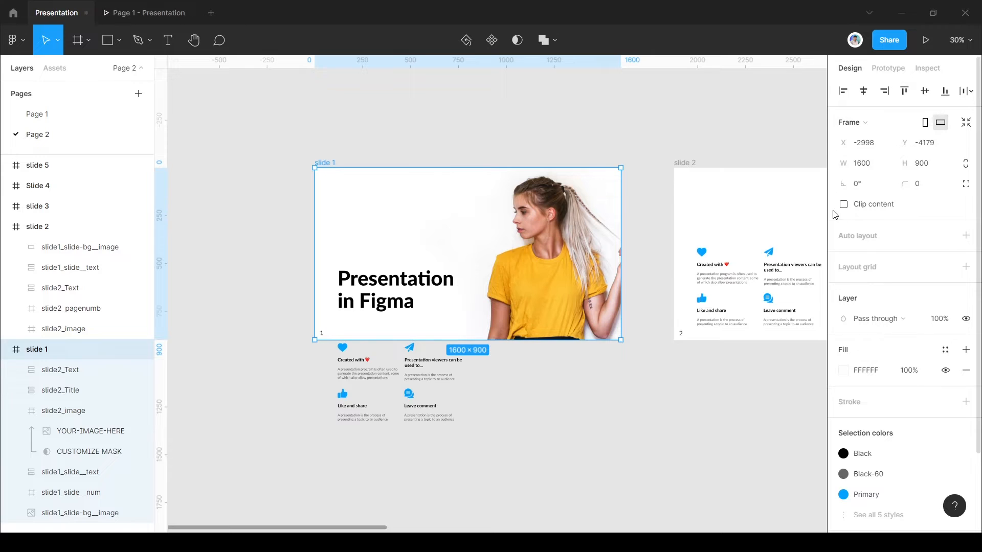
click(60, 369)
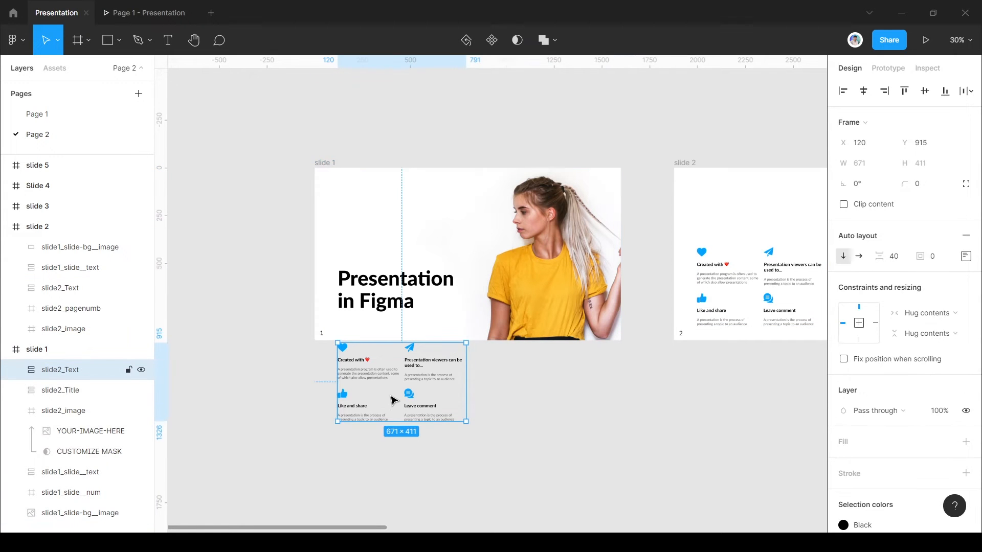
mouse_move(882, 286)
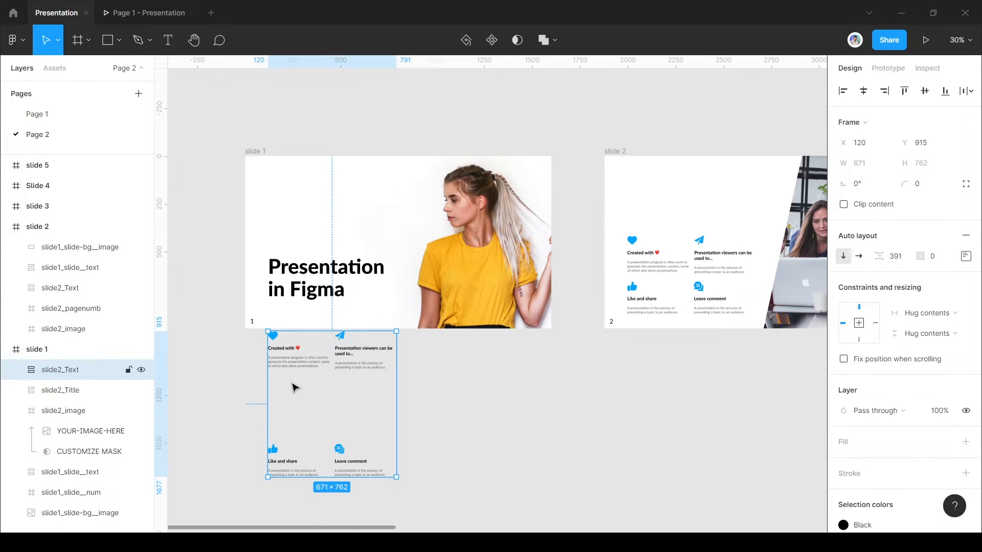
mouse_move(283, 467)
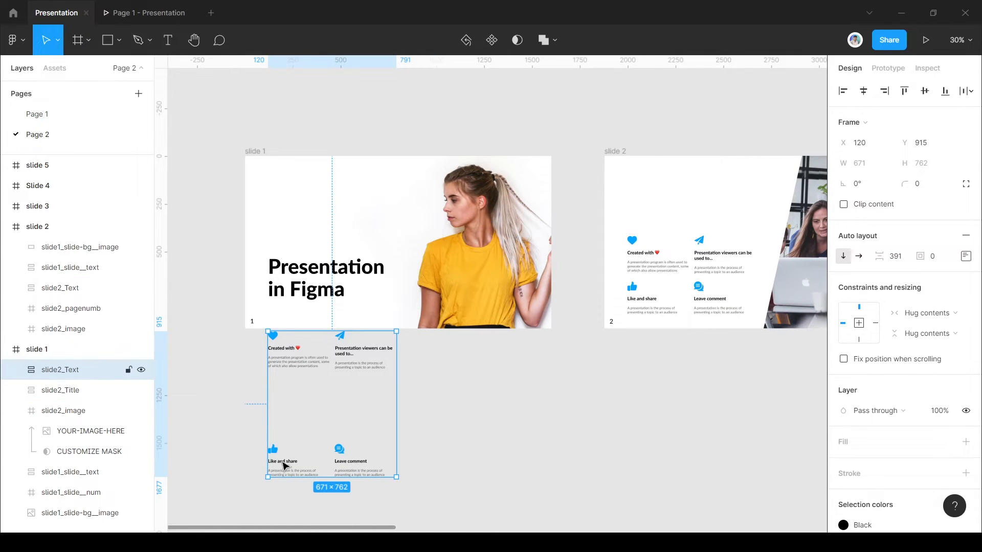
mouse_move(315, 454)
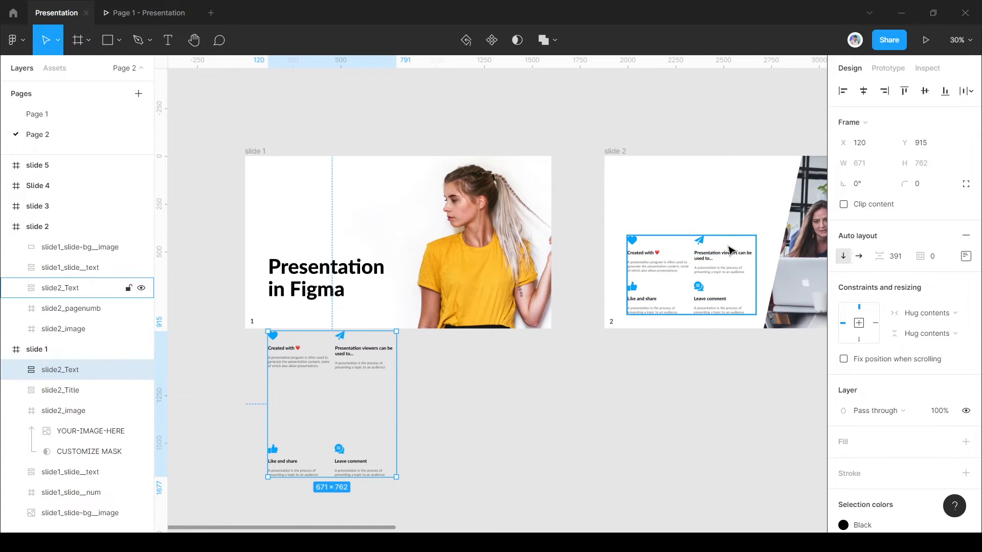
Step: Set the feature block's auto layout spacing to 241 and make teasers_line-2 fully transparent
click(592, 377)
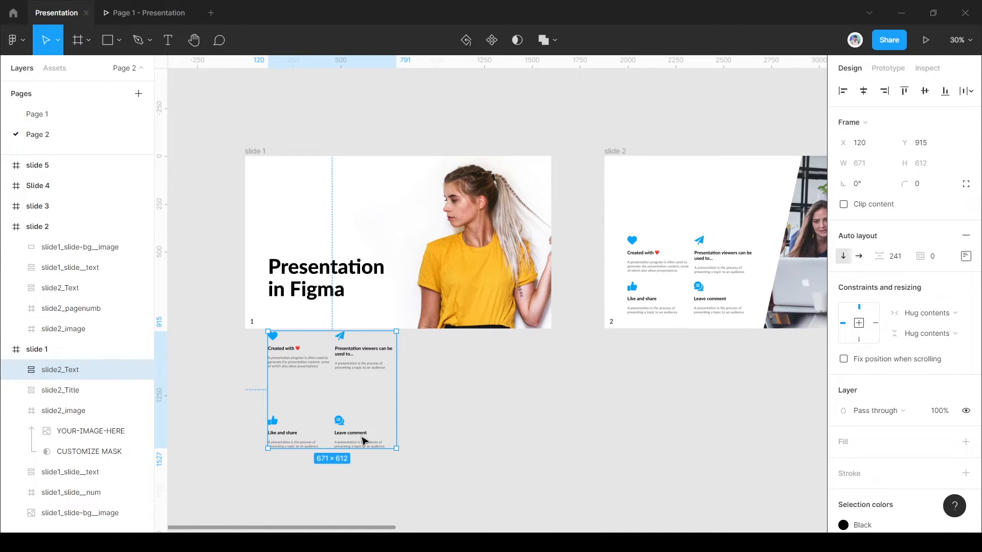
click(331, 432)
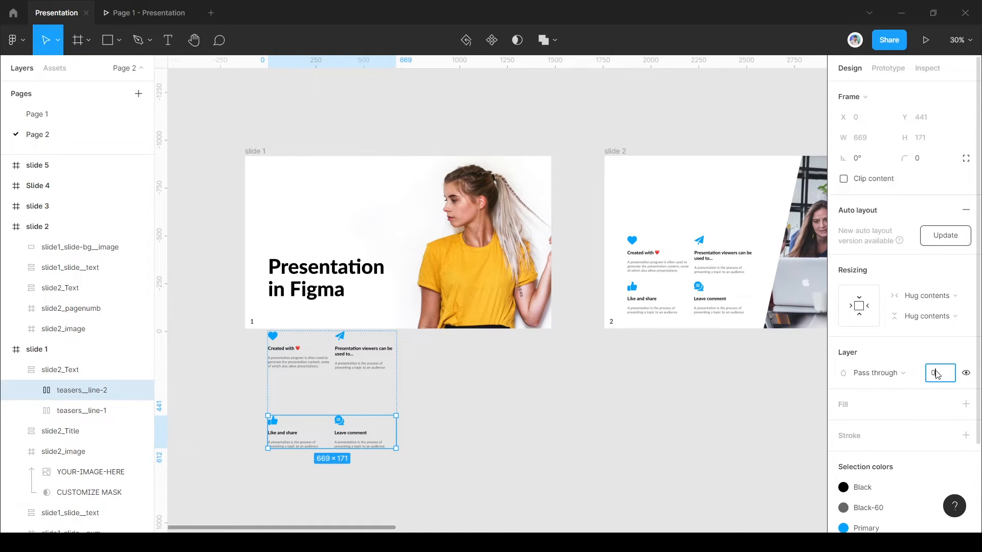
click(82, 410)
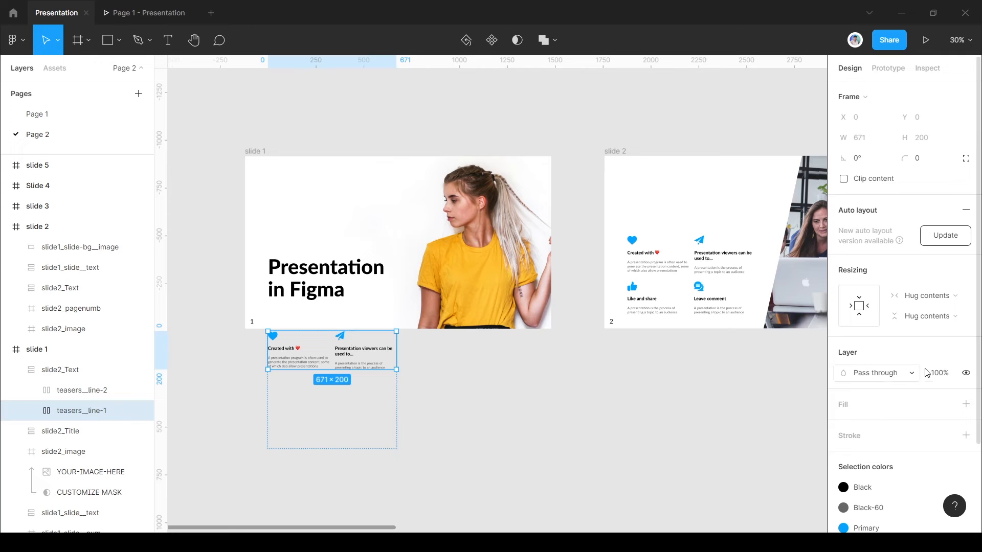
click(888, 69)
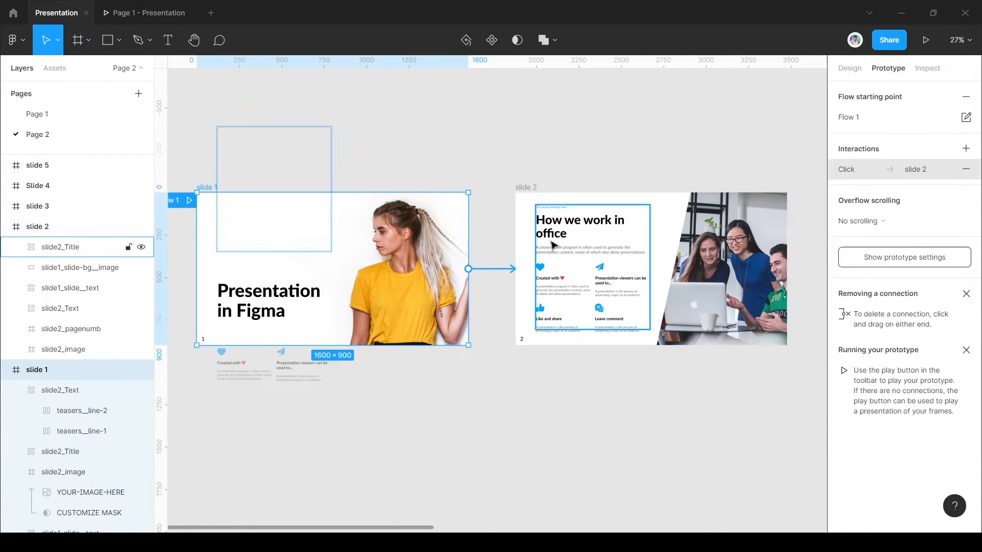
Step: Set slide 1's link to slide 2 to Smart animate, Ease out, 1000 ms, then paste slide 2's title into slide 3
click(908, 169)
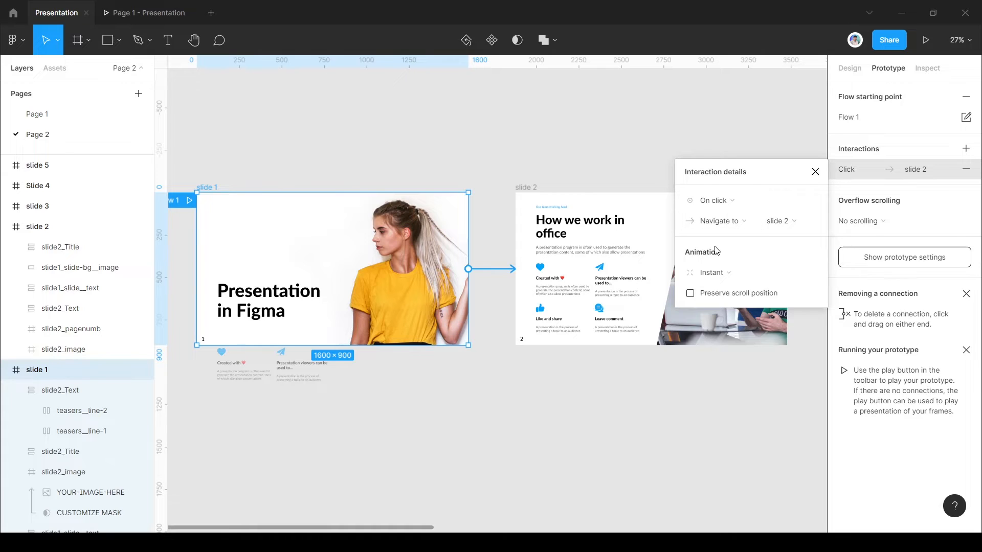
click(711, 272)
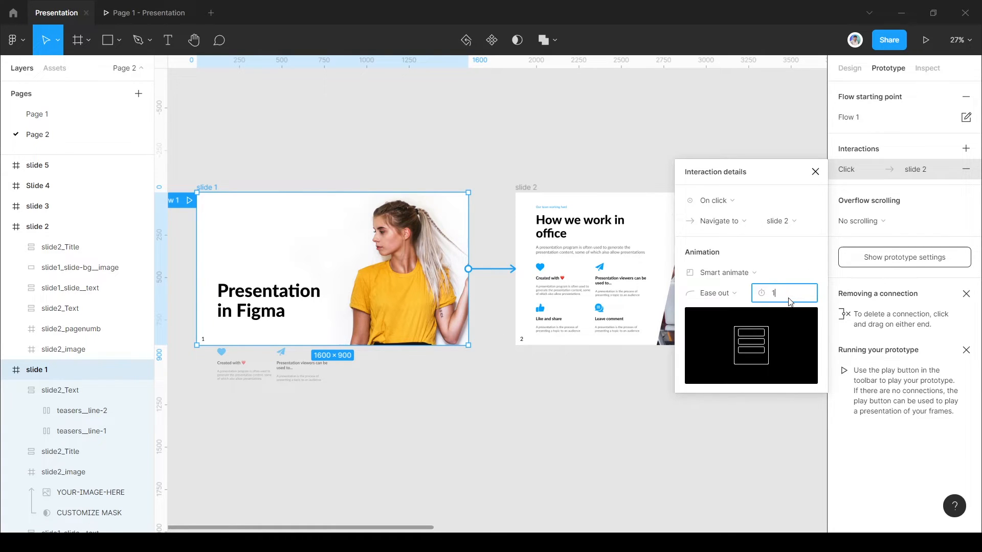
text(1000)
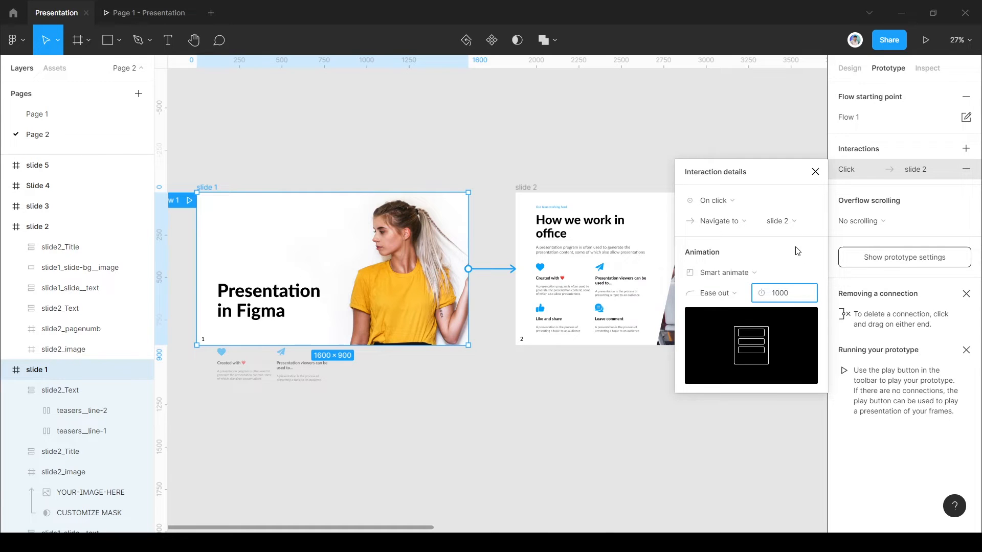
click(925, 40)
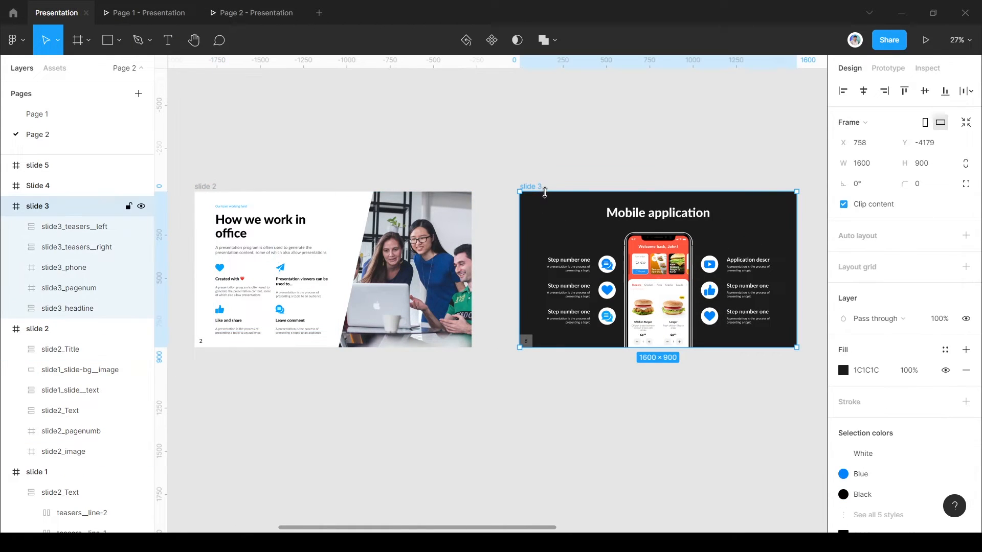
key(ctrl+v)
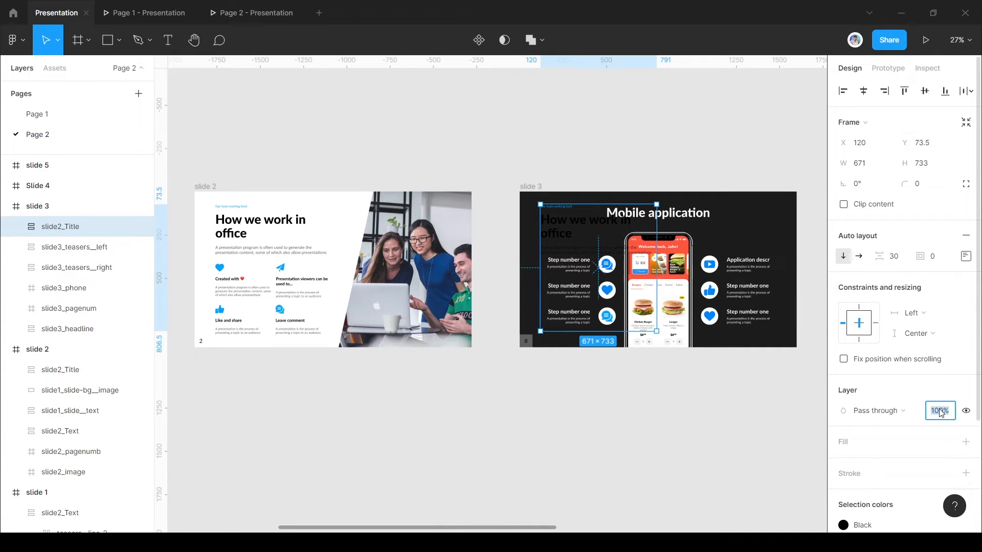
Step: Make the pasted title in slide 3 transparent and add slide 2's office photo over slide 3's right side
click(604, 393)
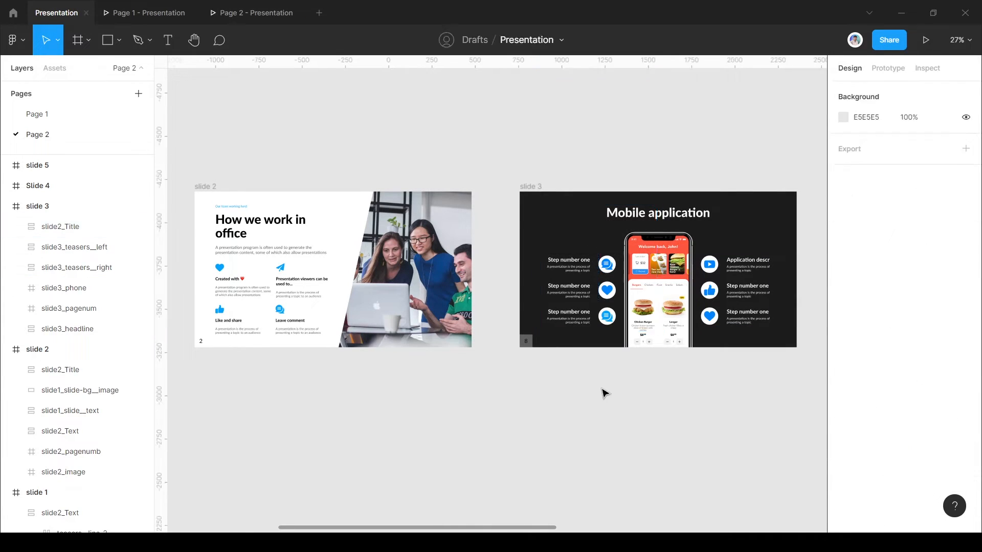
click(63, 471)
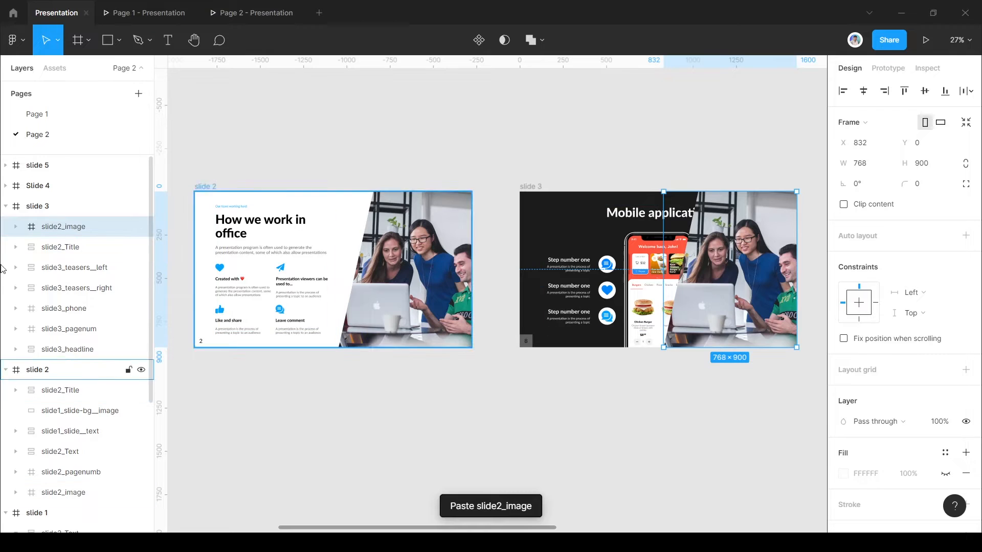
click(15, 226)
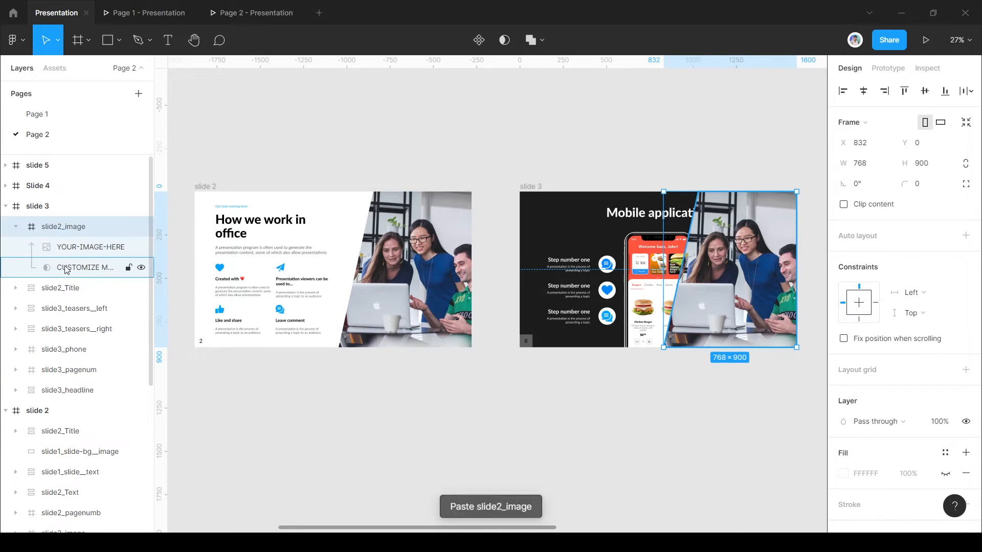
click(88, 267)
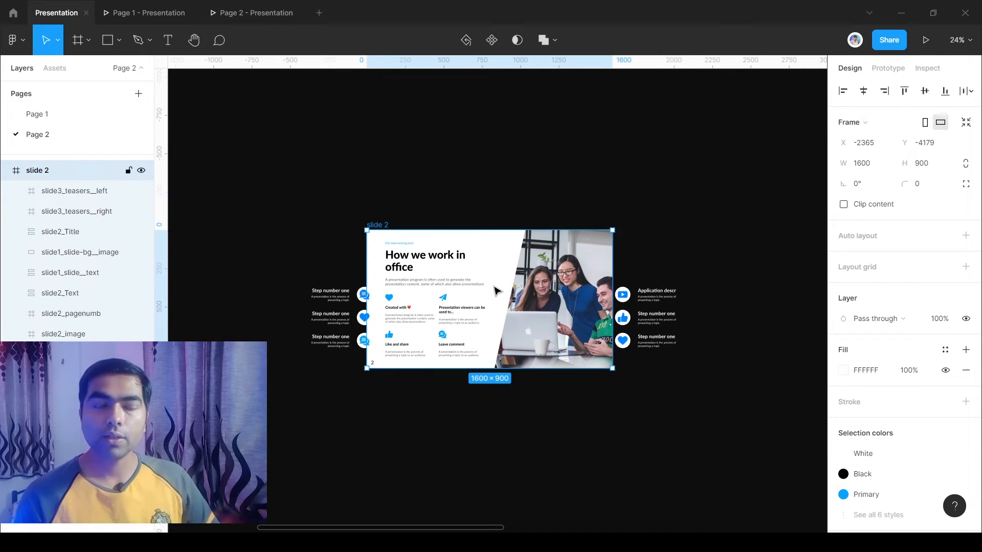
Step: Paste slide 3's left and right teasers beside slide 2 and its phone mockup just below it
click(74, 190)
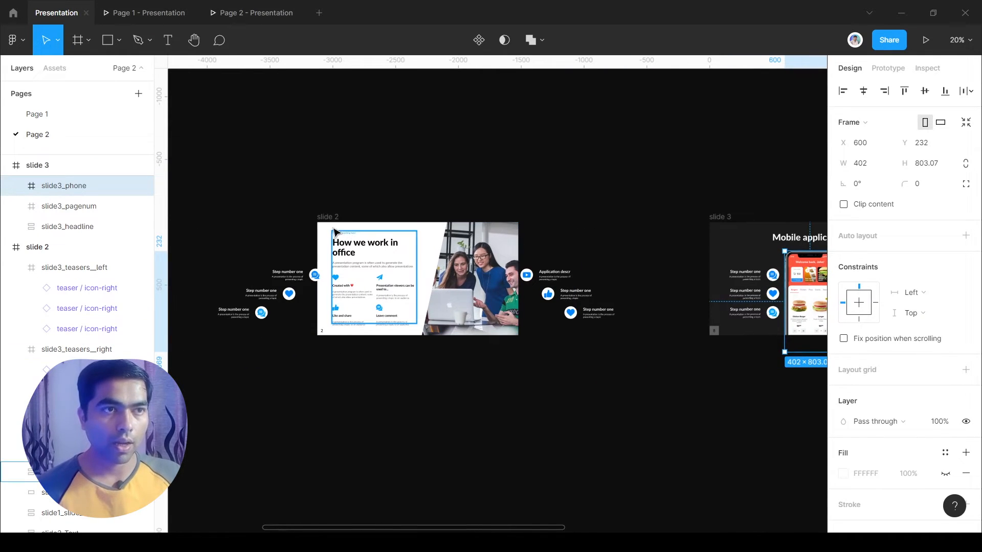
key(ctrl+v)
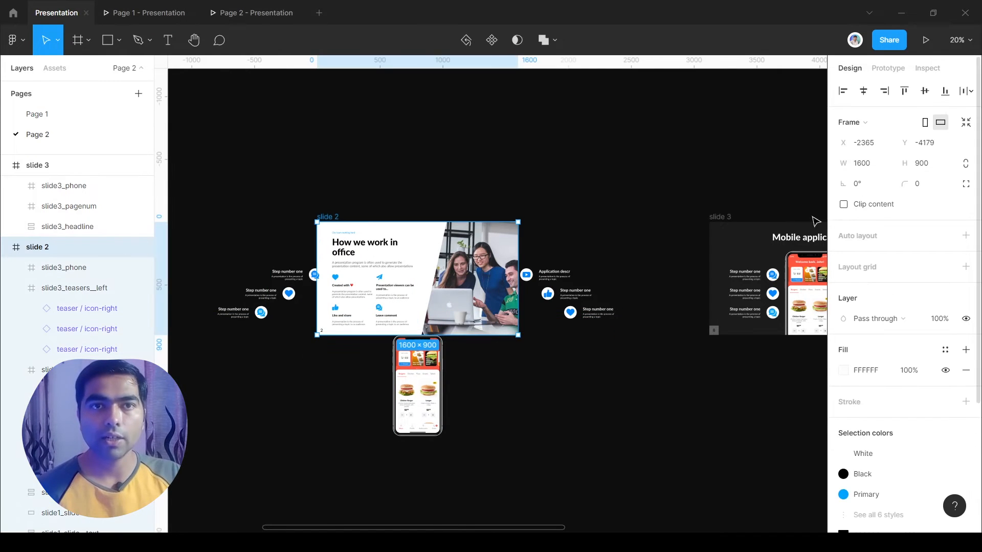
Step: Clip slide 2's content and set the phone mockup below it to 50% opacity
click(844, 205)
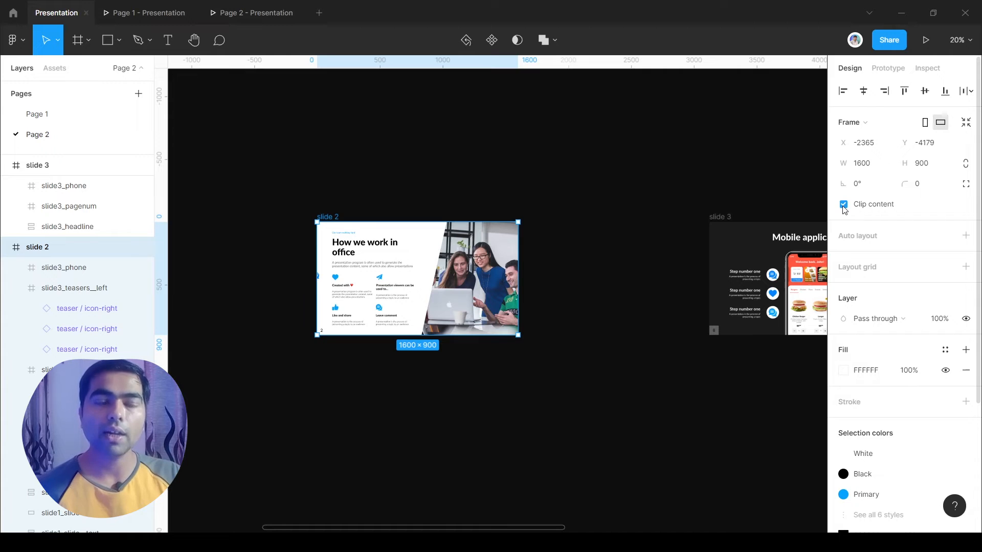
mouse_move(615, 277)
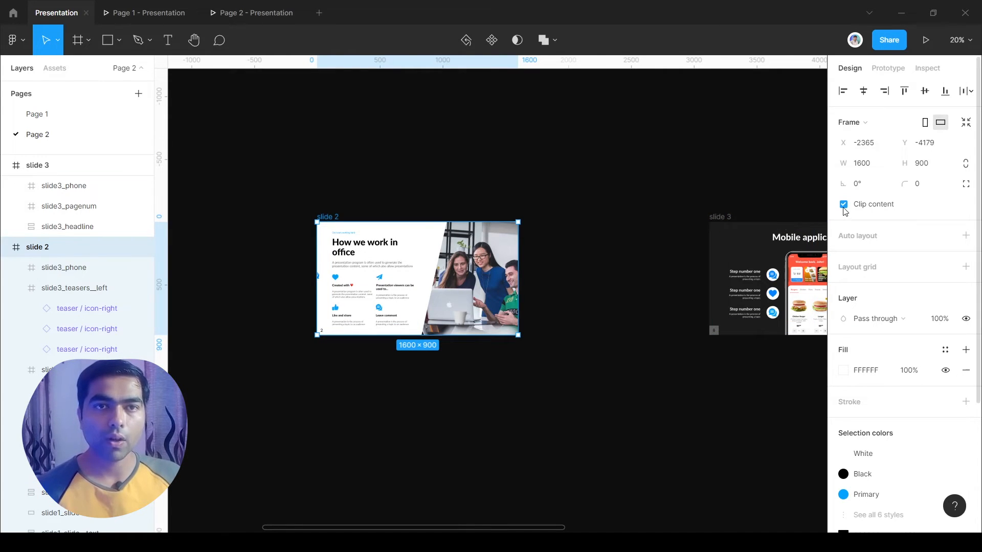
click(64, 267)
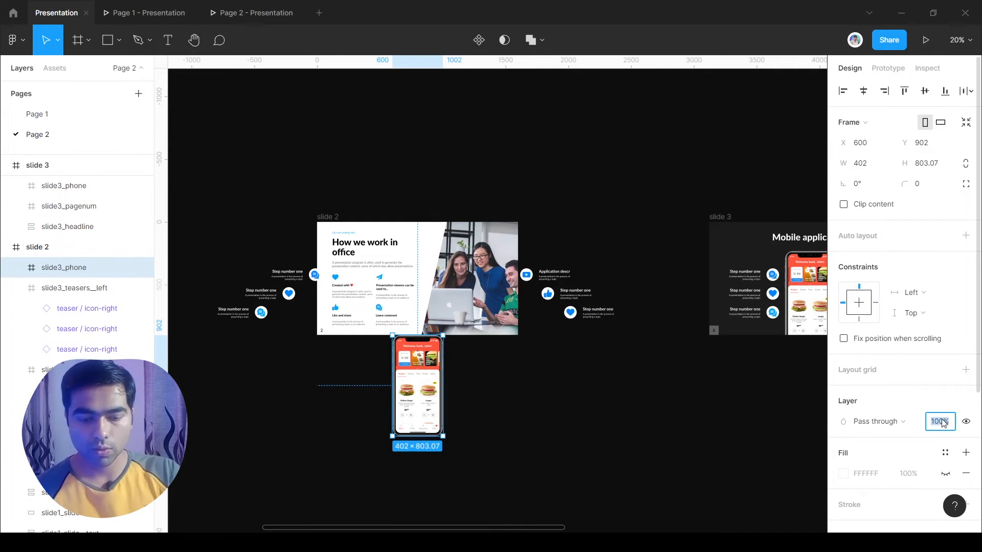
text(50)
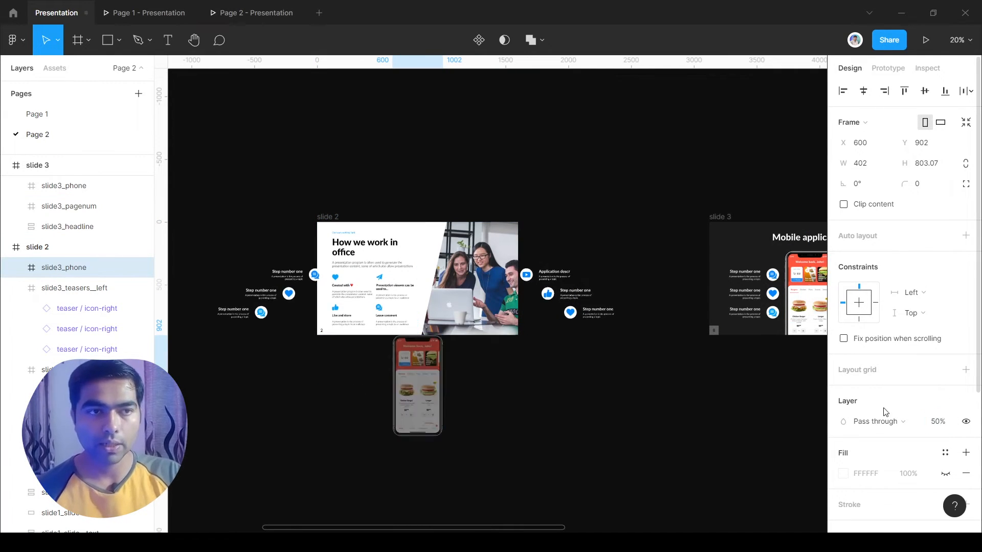
click(590, 311)
text(0)
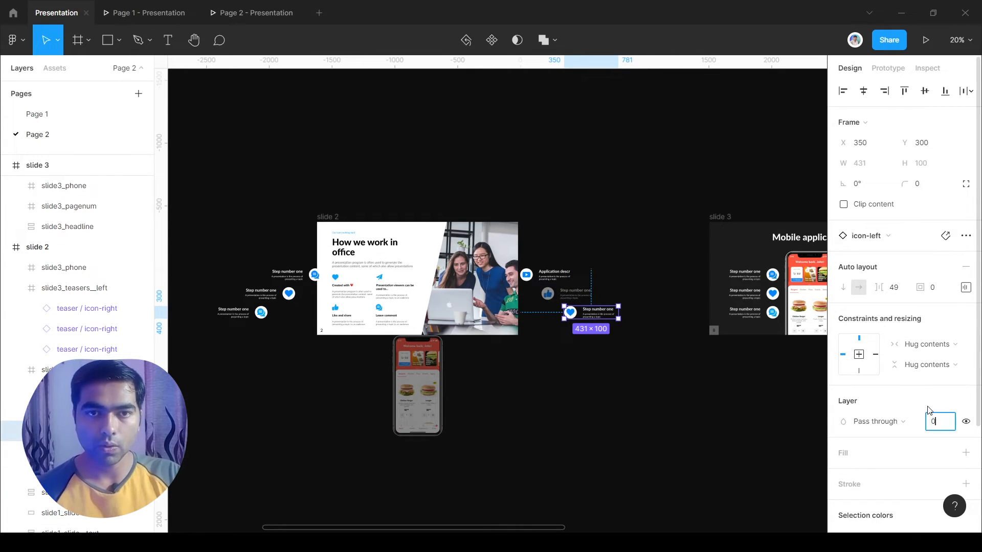
Step: Make the off-slide teasers transparent and link slide 2 to slide 3 on click with Smart animate, ease in
click(887, 68)
text(70)
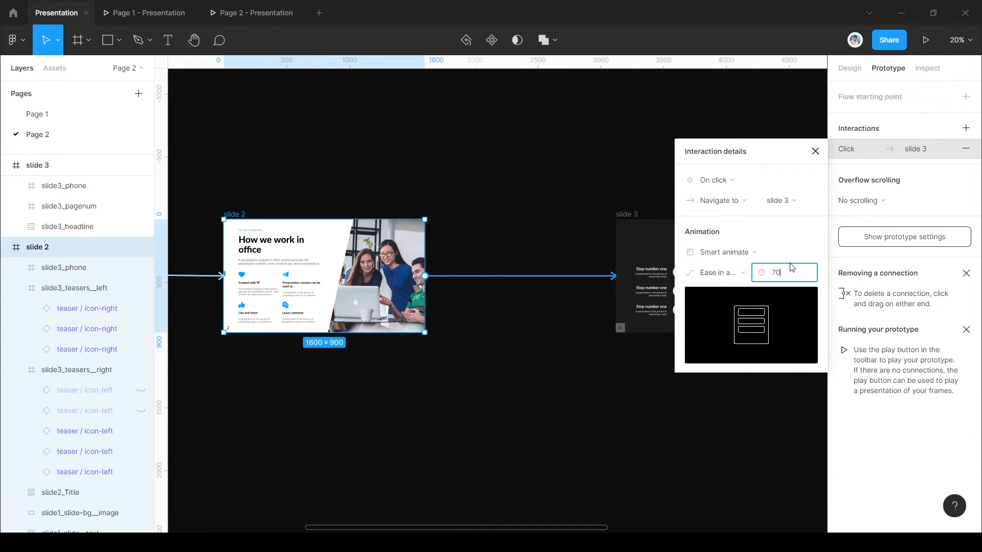
click(815, 151)
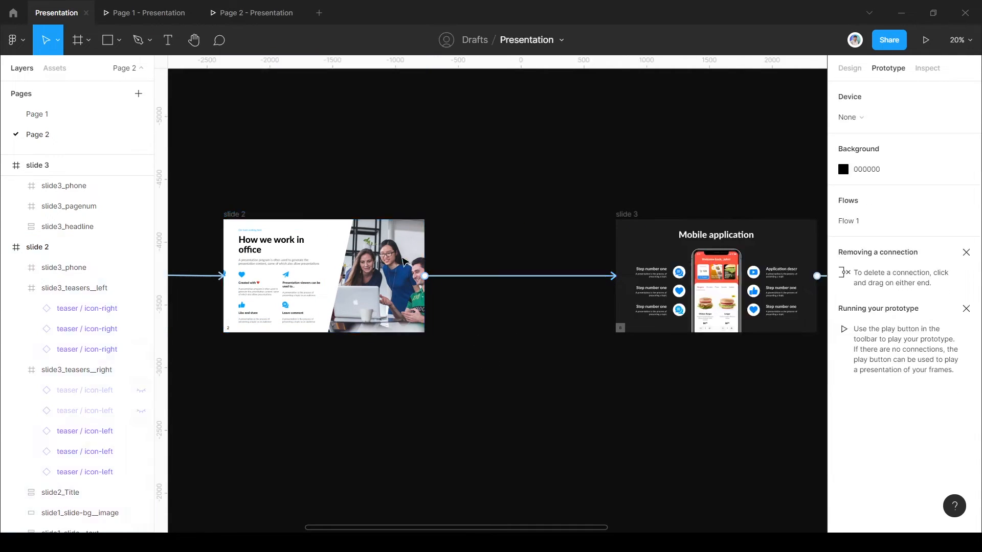
Step: Play the prototype full screen and click through to the How we work in office slide
click(925, 40)
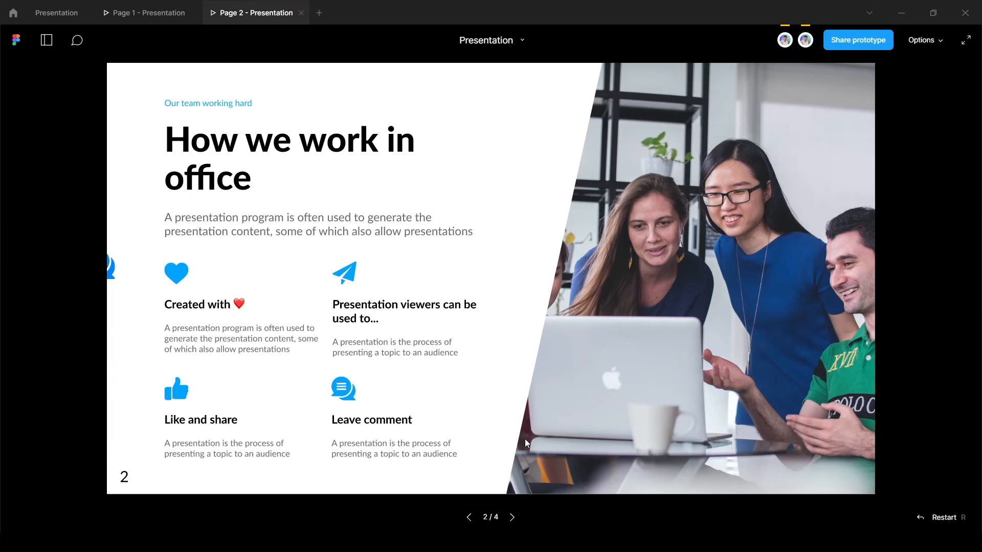
click(511, 517)
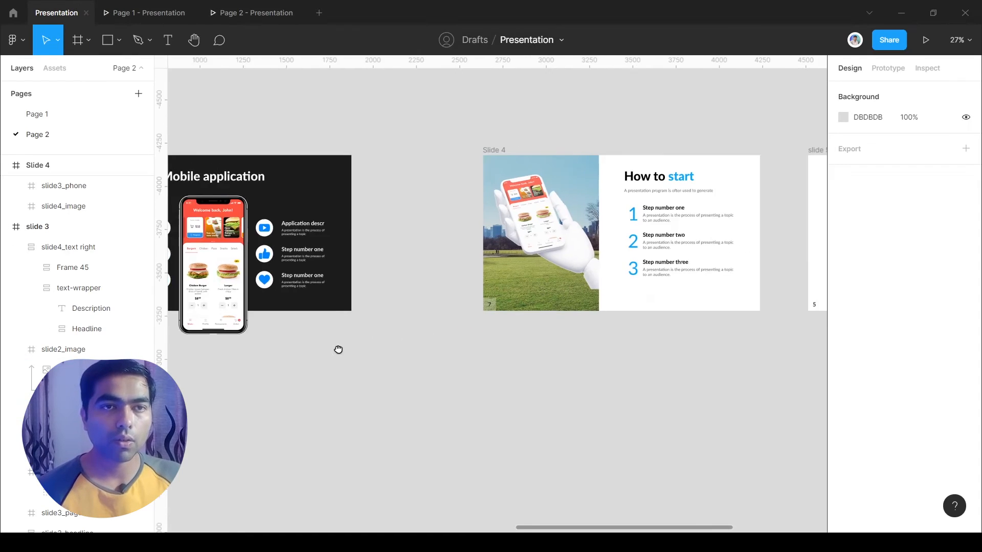
scroll(right, 3)
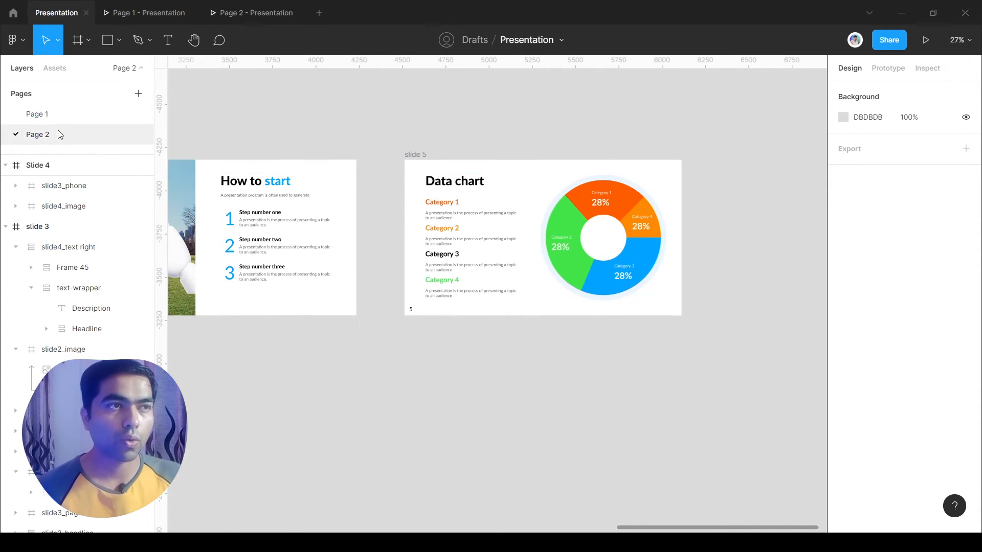
Step: Return to Page 1 and inspect the intermediate Data chart slide and its collapsed photo layer
click(37, 114)
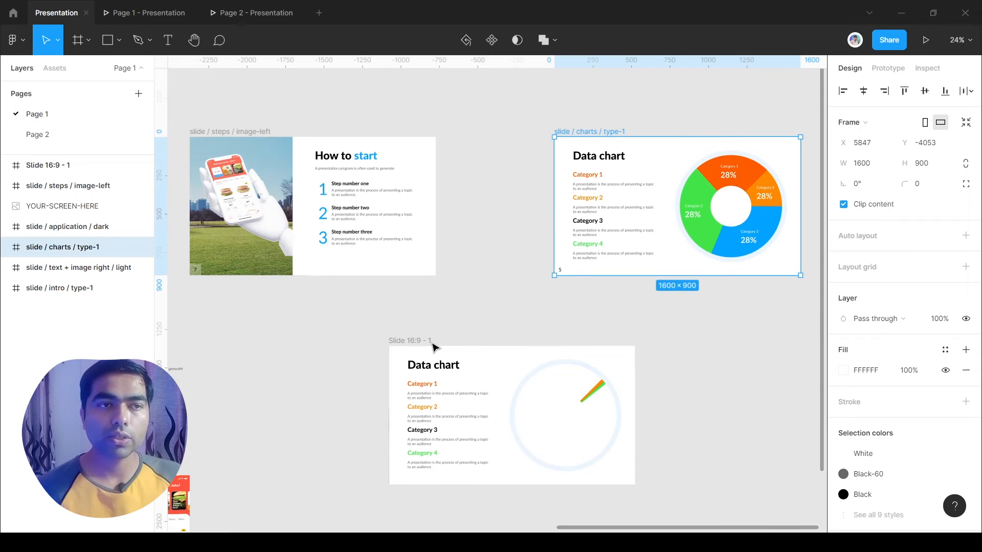
click(365, 206)
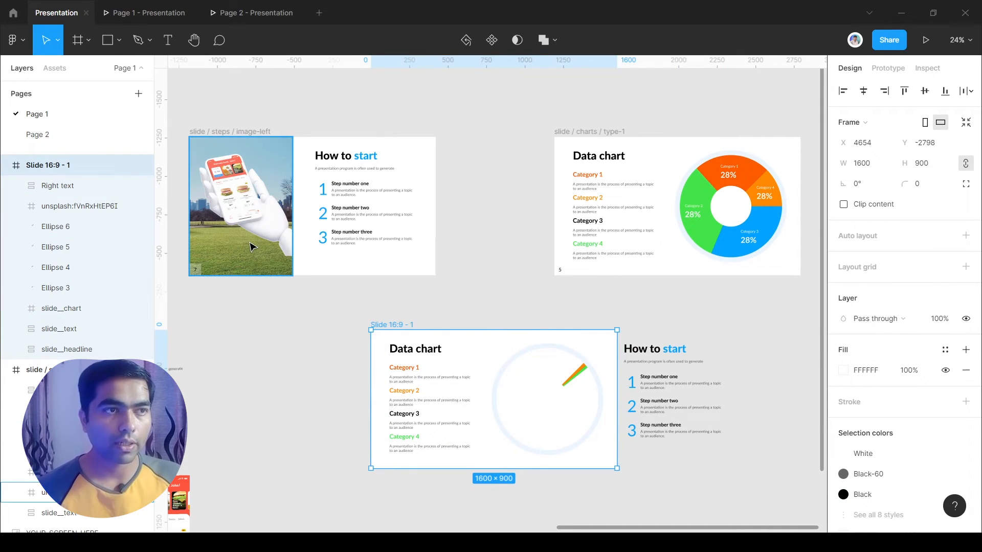
click(240, 206)
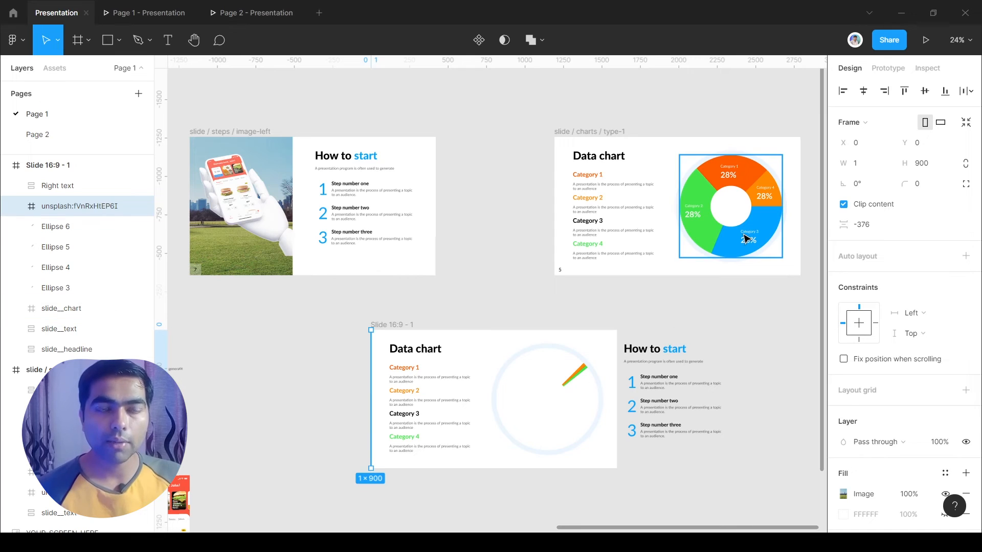
Step: Shrink the orange donut segment's arc to a sliver and return to the design file
click(569, 375)
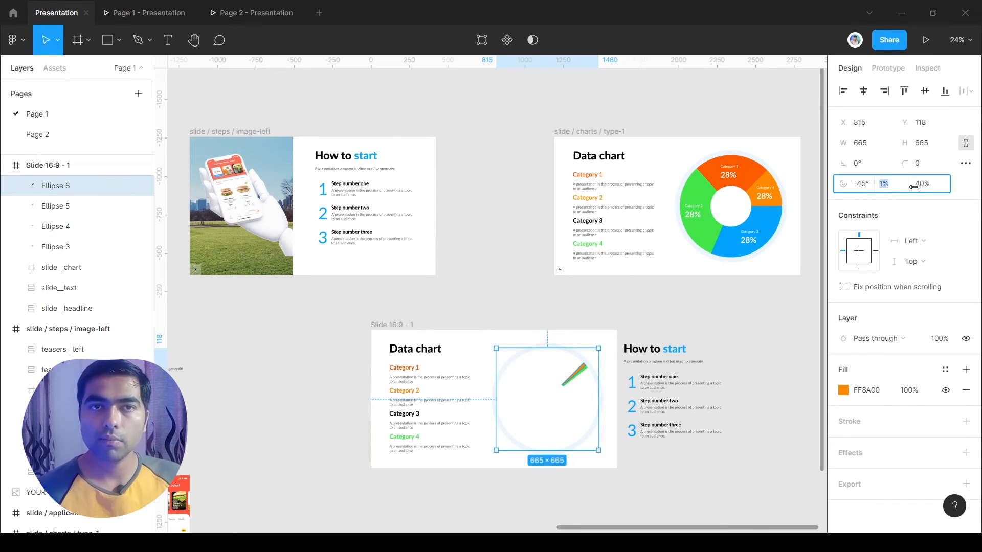
click(148, 12)
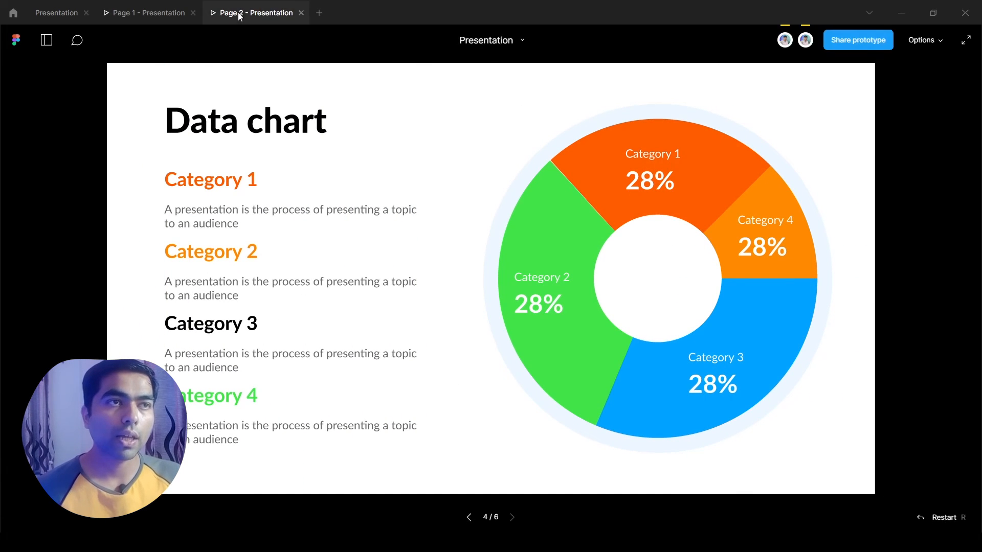
click(57, 12)
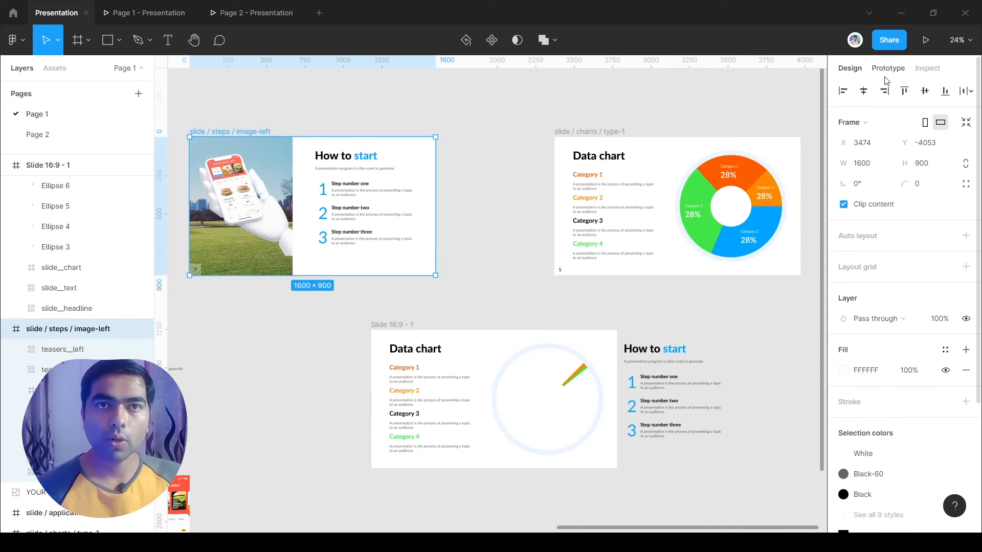
Step: Link the steps slide to the intermediate slide with a Smart animate 1000ms transition
click(887, 67)
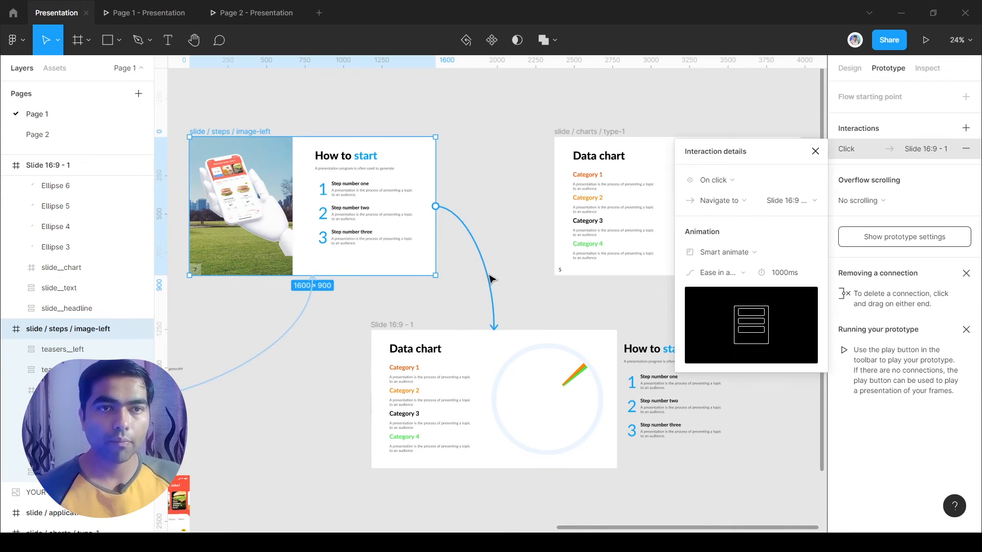
mouse_move(420, 338)
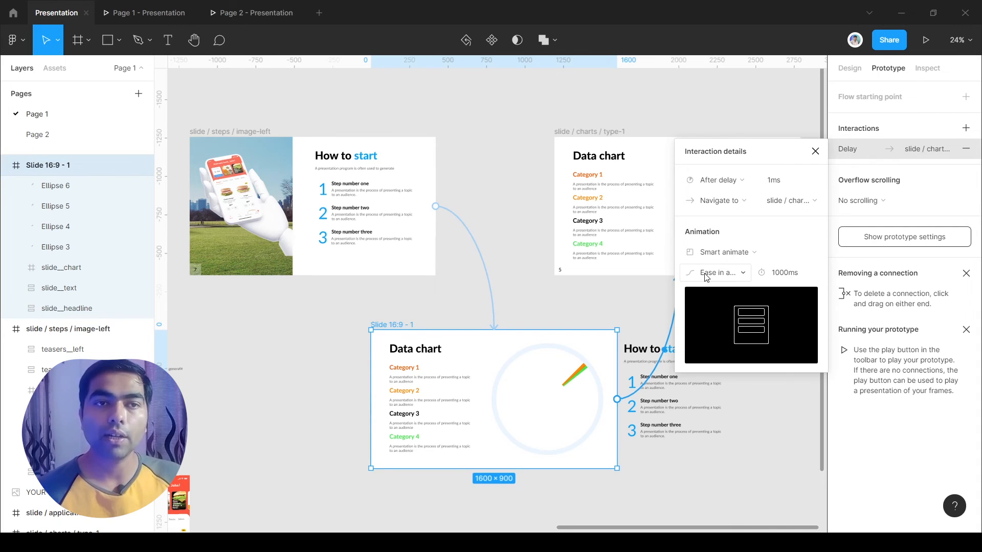
mouse_move(802, 278)
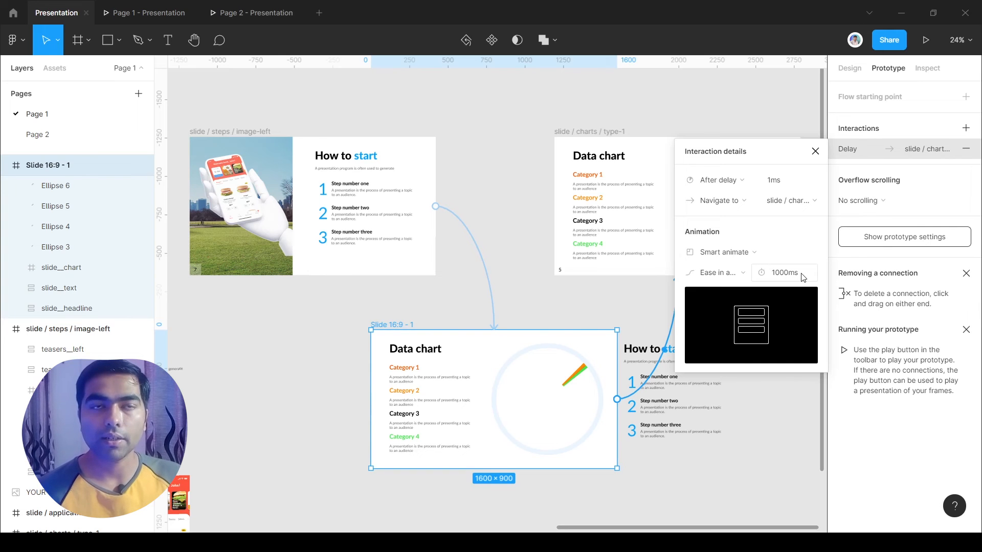
click(815, 151)
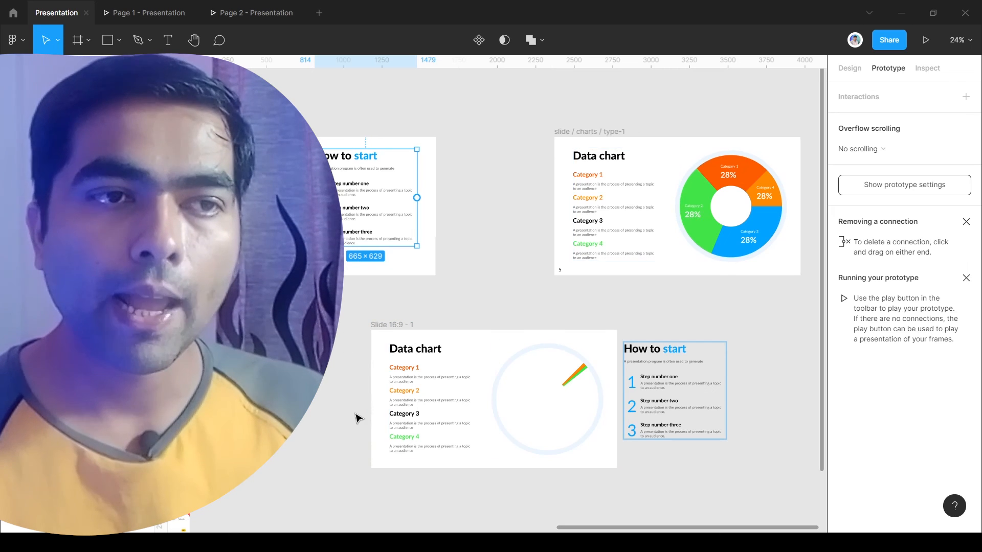
Step: Enable Clip content on Slide 16:9 - 1 so its off-frame steps text is hidden
click(441, 394)
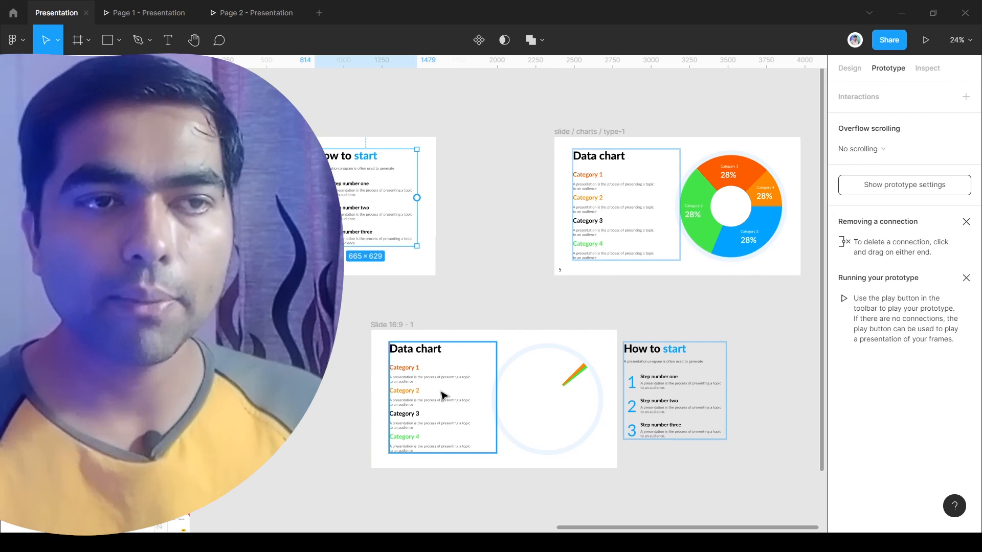
click(492, 399)
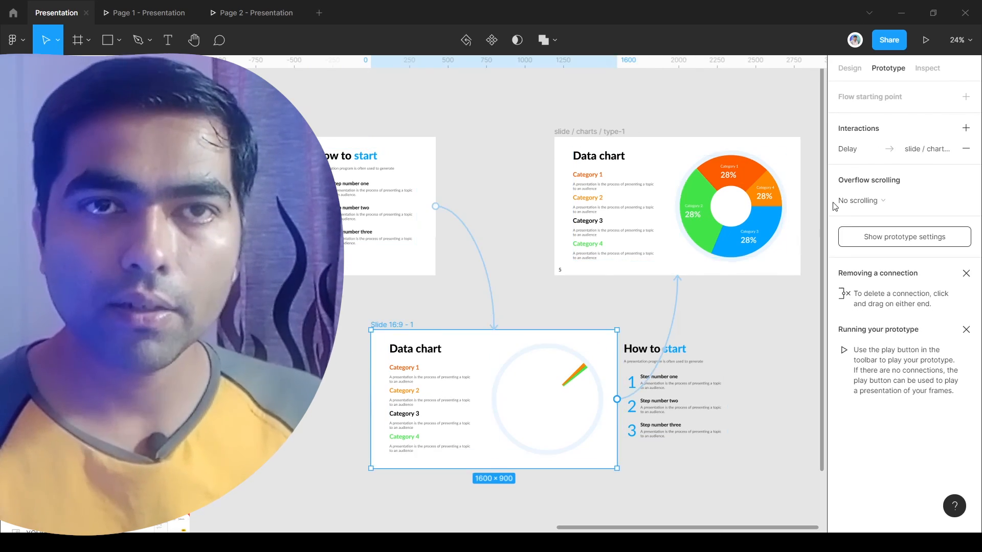
click(848, 68)
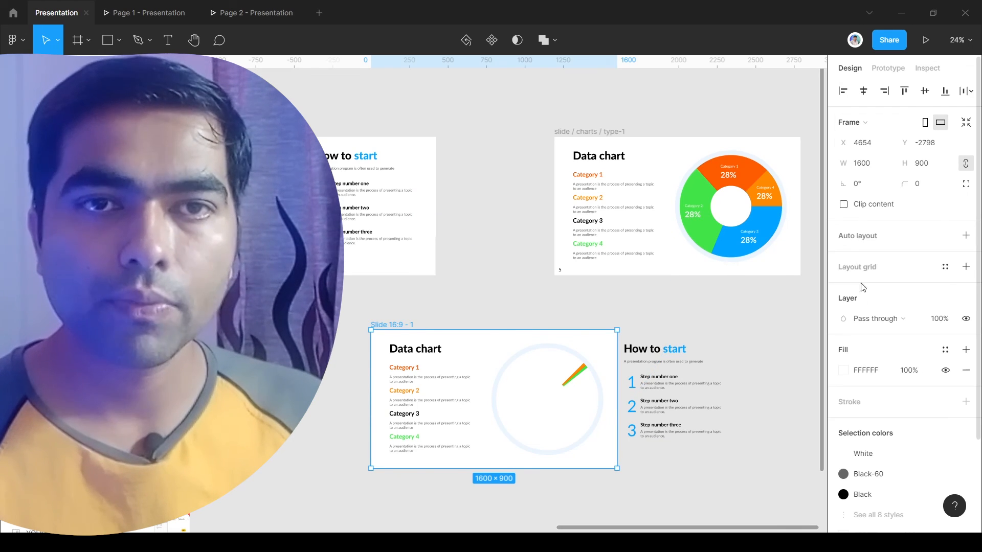
click(844, 204)
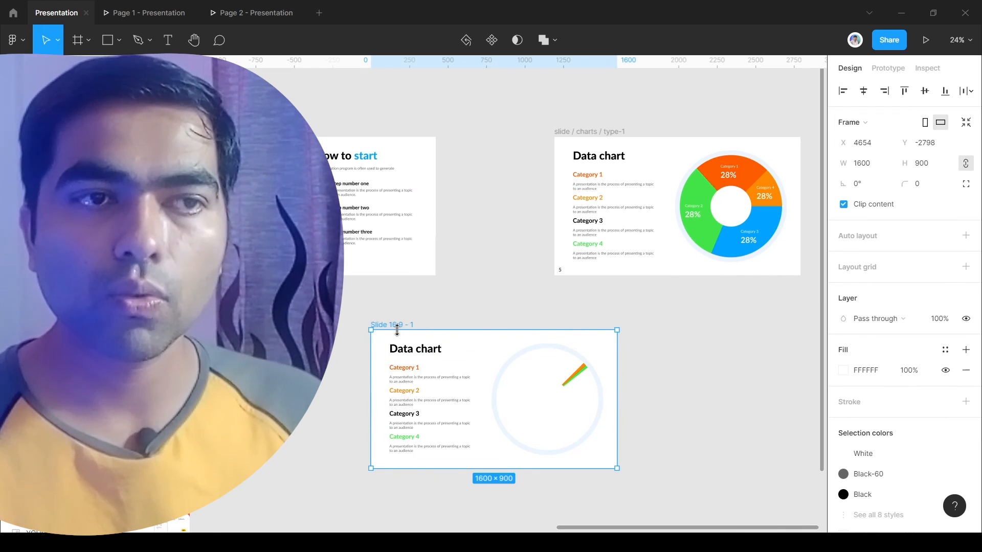
Step: Review the intermediate slide's After delay 1ms interaction
click(888, 67)
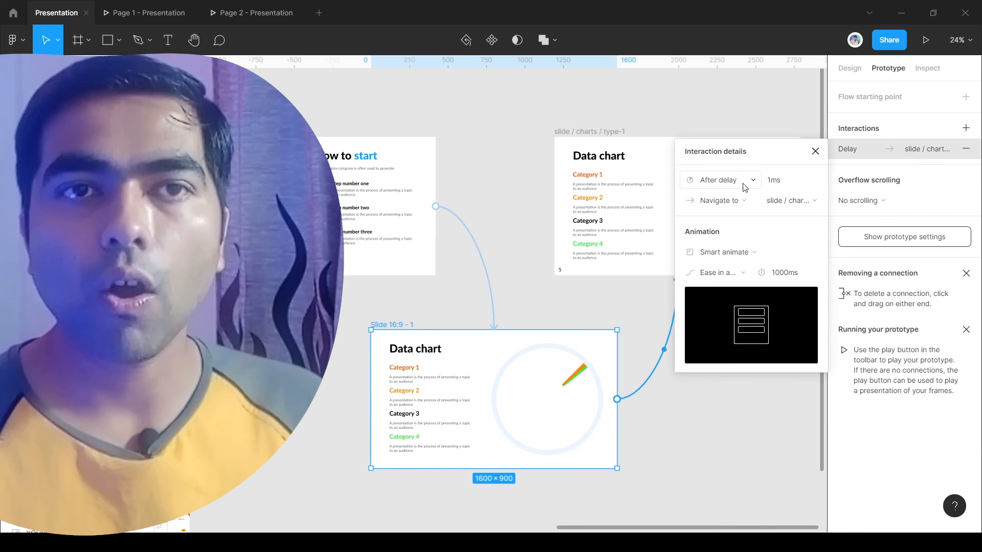
mouse_move(815, 165)
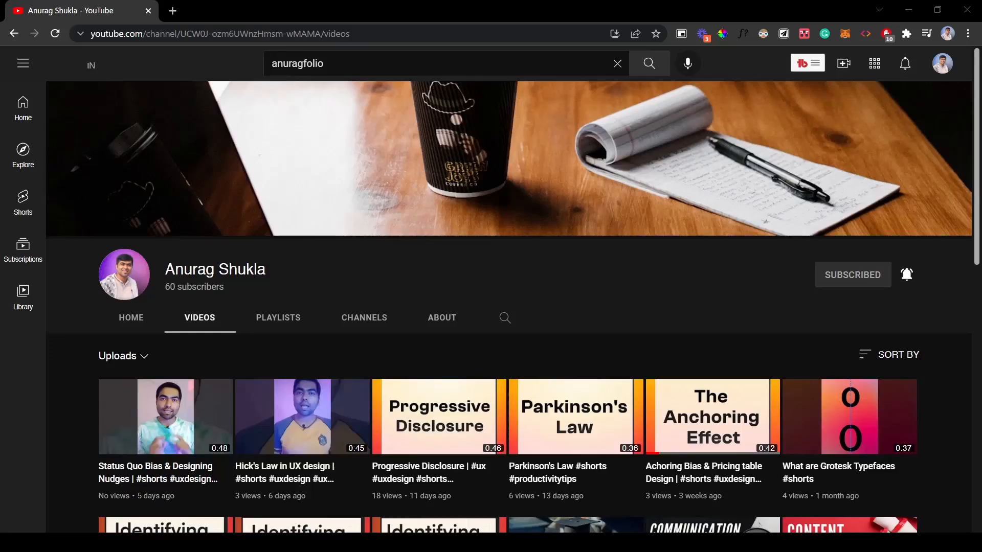
scroll(down, 3)
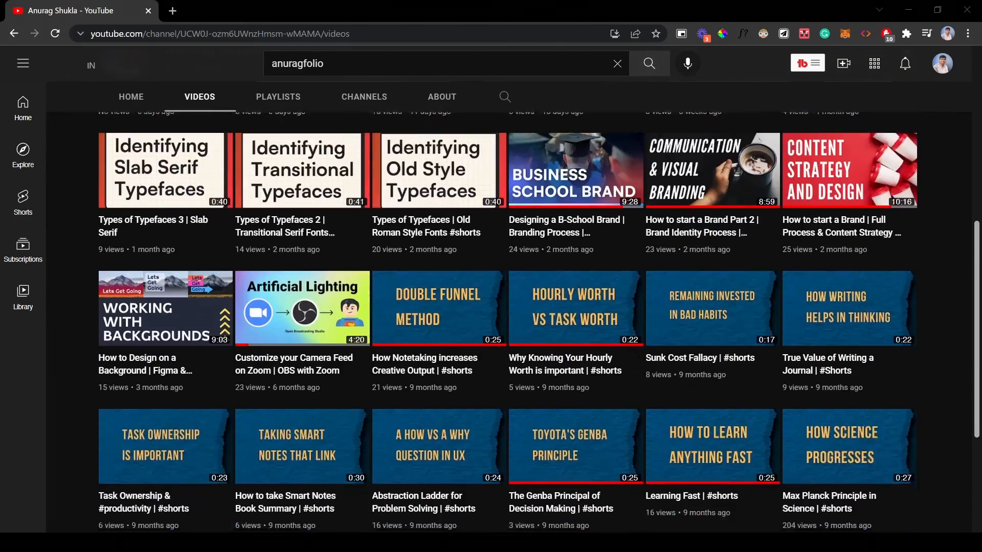